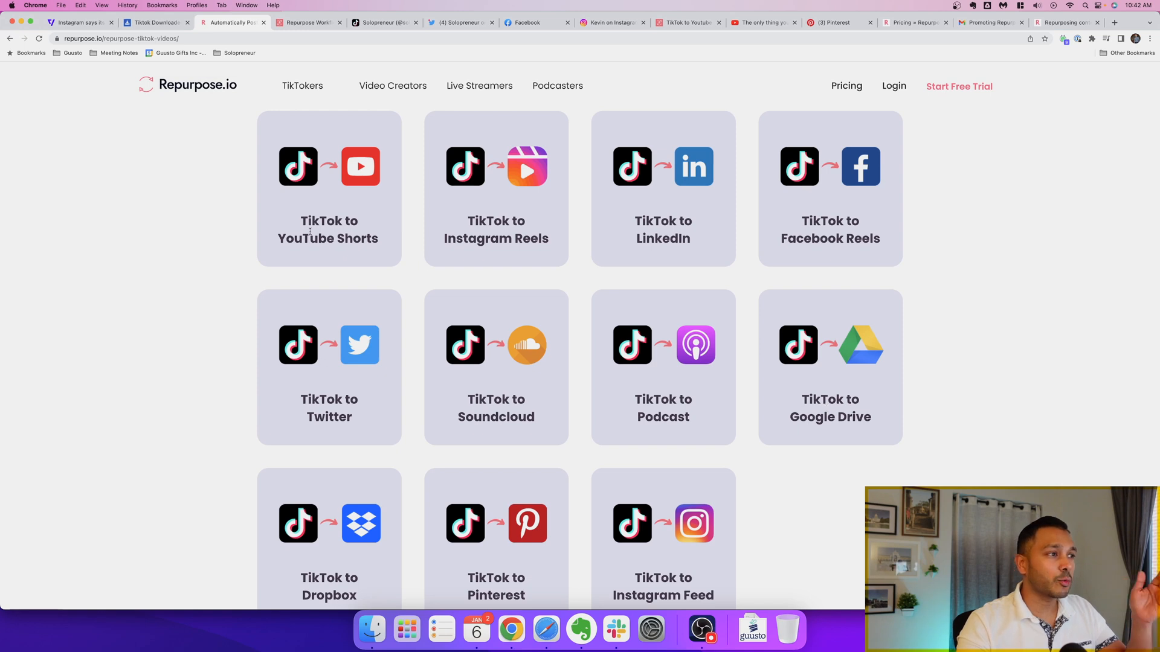
pyautogui.moveTo(290, 225)
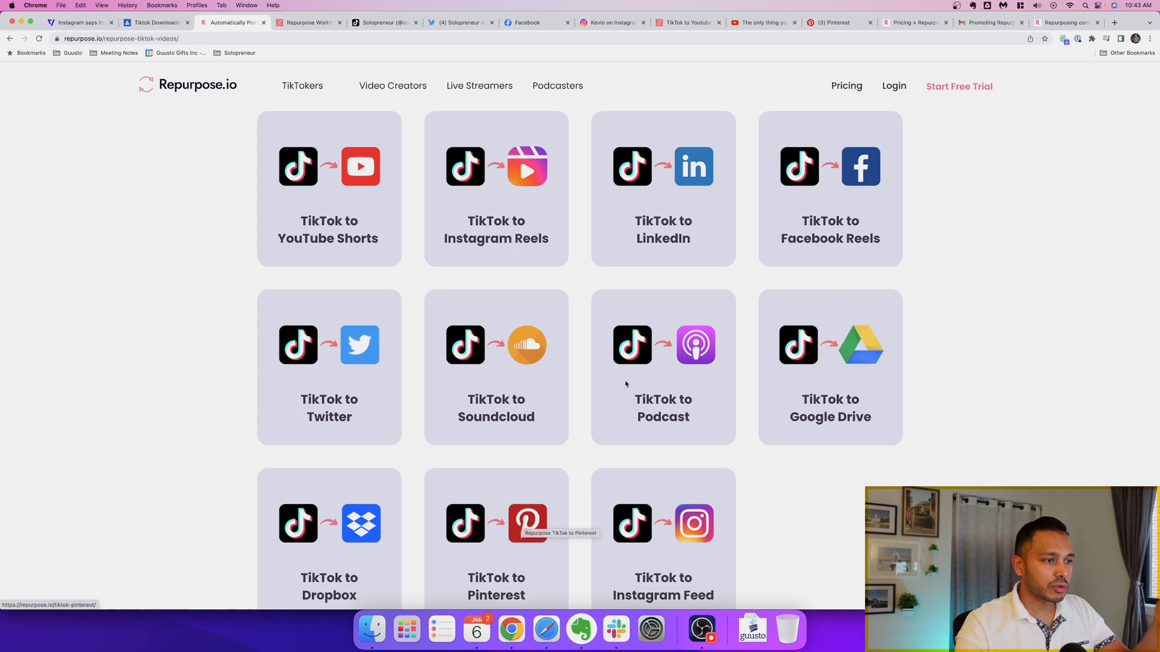
pyautogui.moveTo(364, 387)
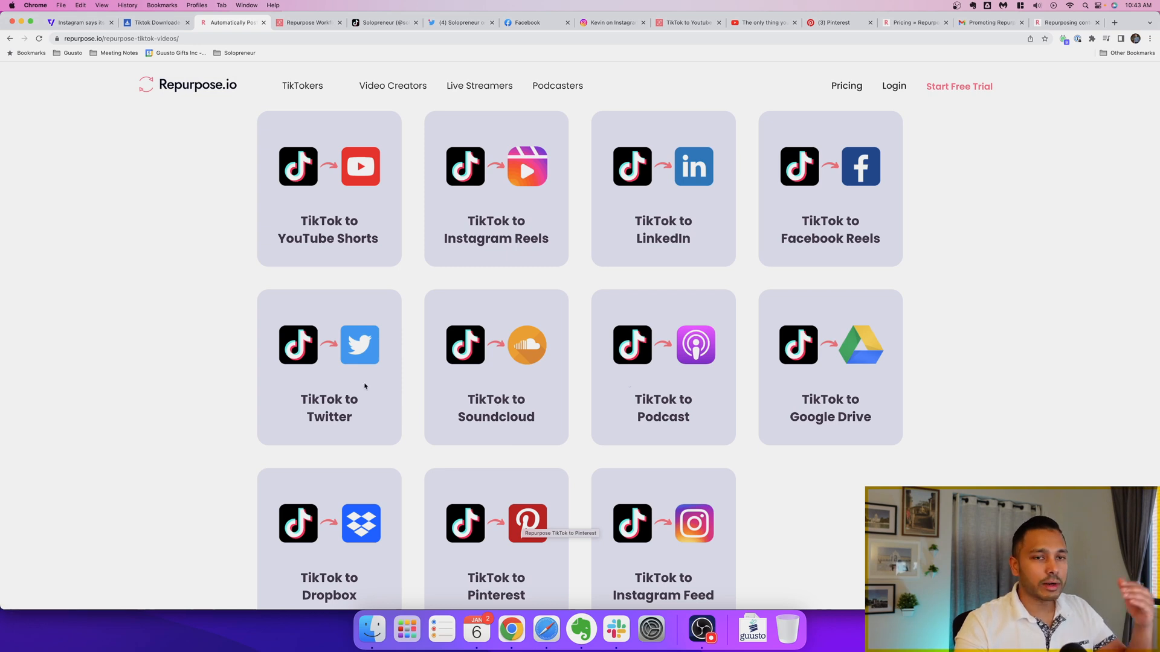
pyautogui.moveTo(440, 337)
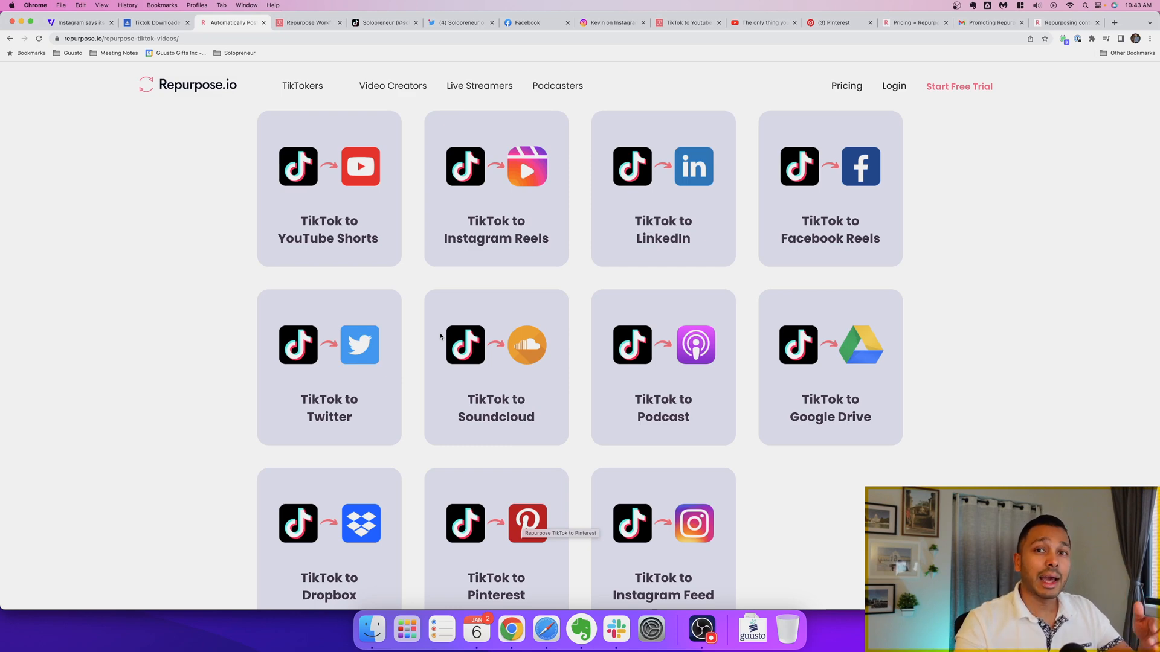
pyautogui.moveTo(449, 361)
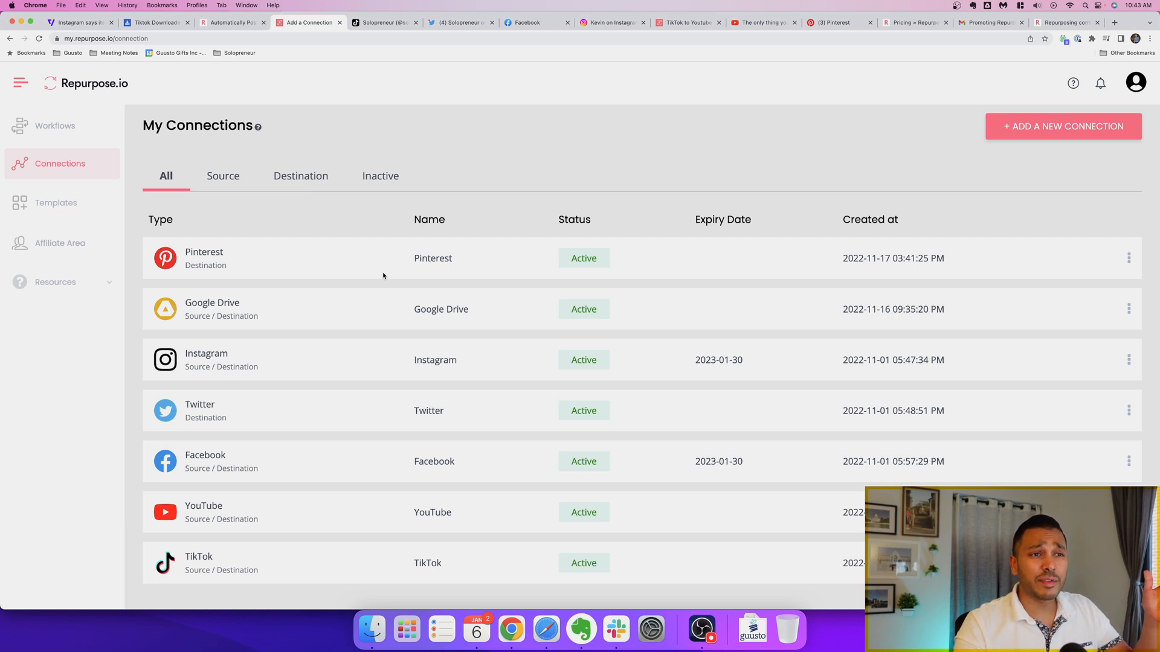
pyautogui.moveTo(301, 281)
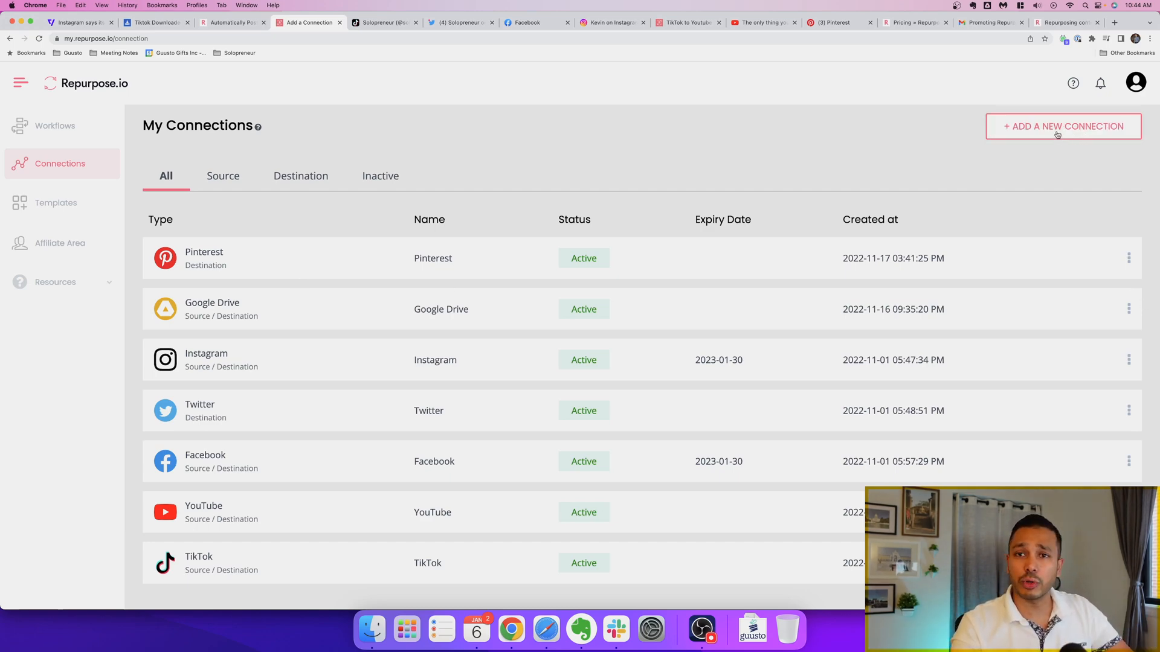
# Add a new connection and choose LinkedIn as the account to connect.
pyautogui.click(1063, 126)
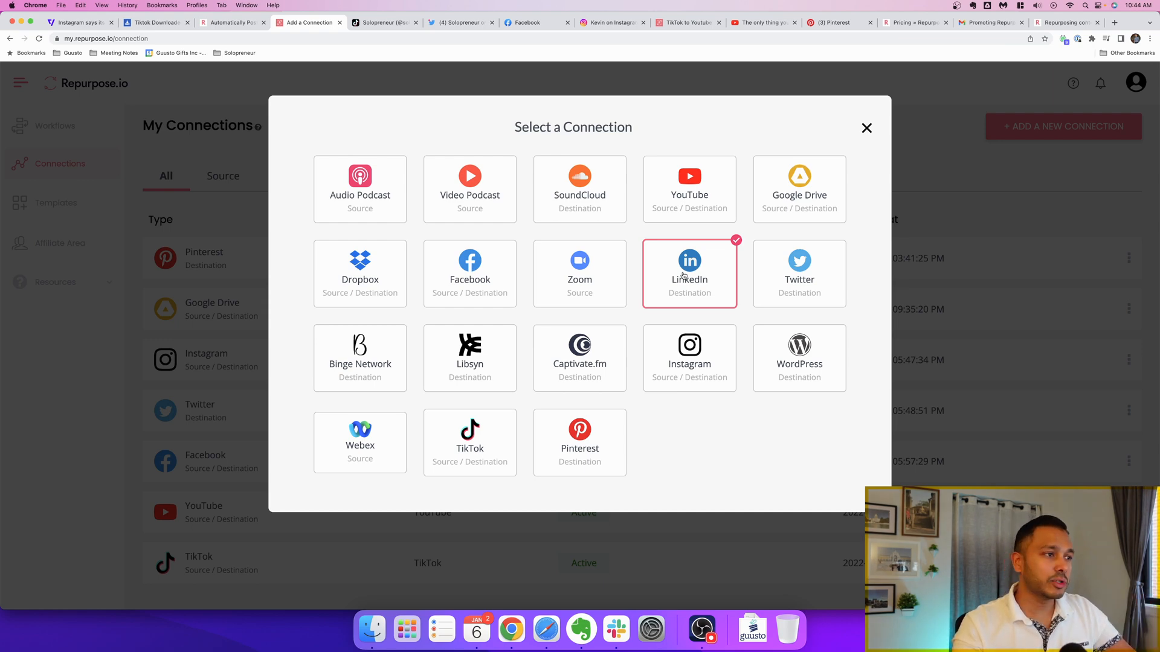
pyautogui.click(689, 273)
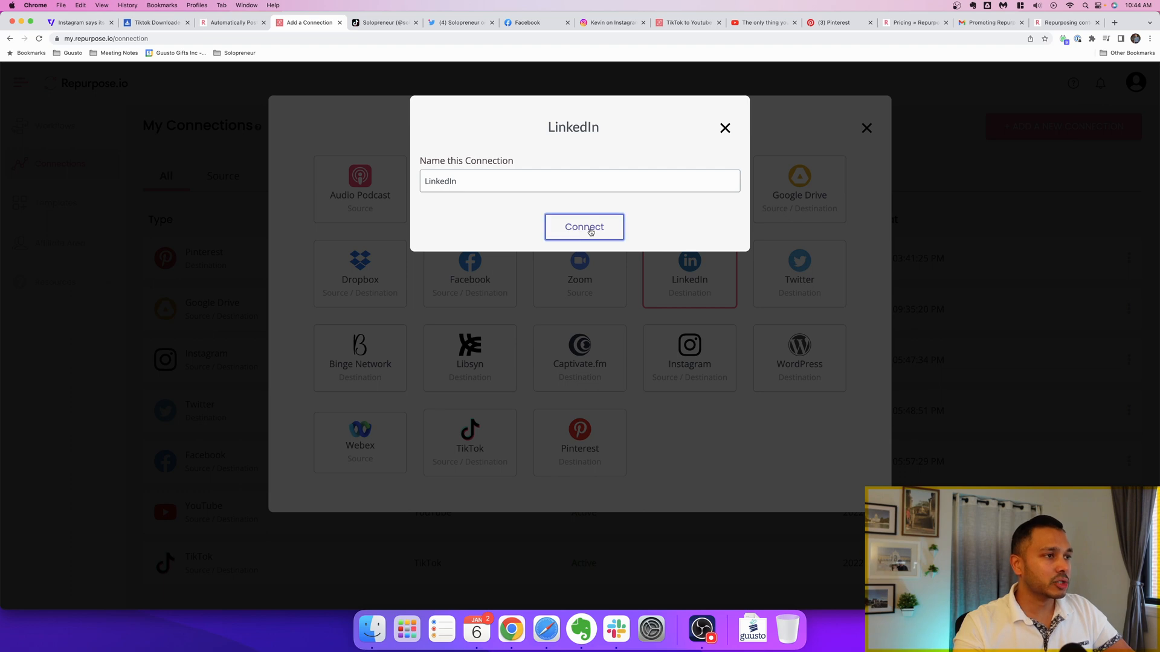
pyautogui.click(583, 227)
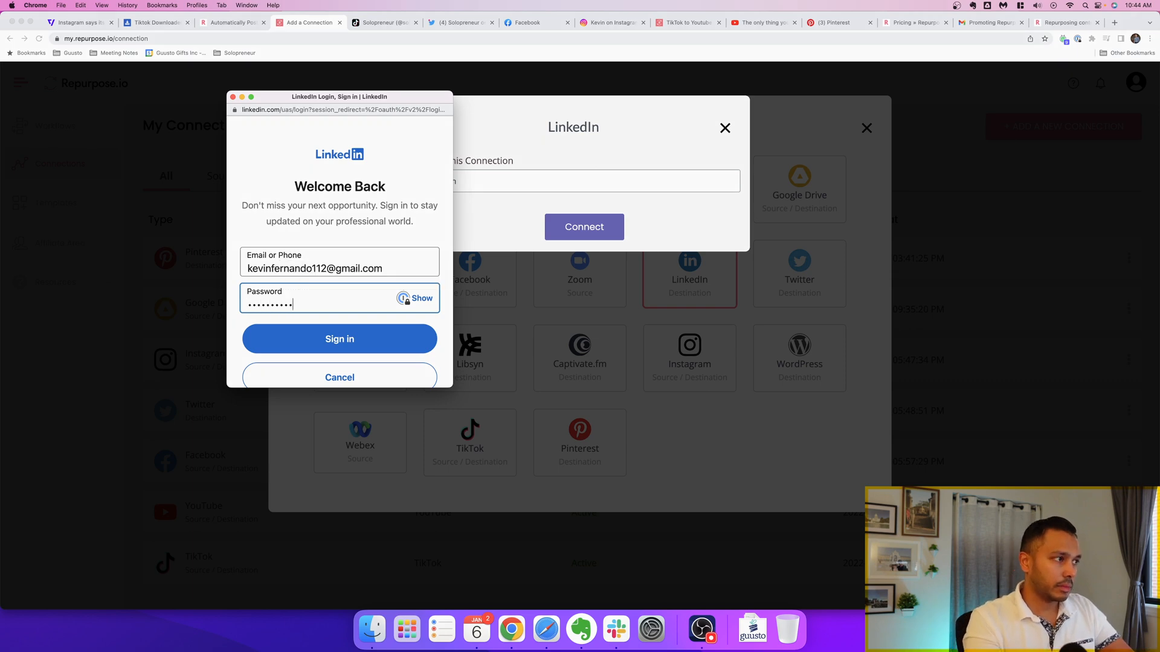
# Sign in to LinkedIn and allow Repurpose.io access to the account.
pyautogui.click(340, 338)
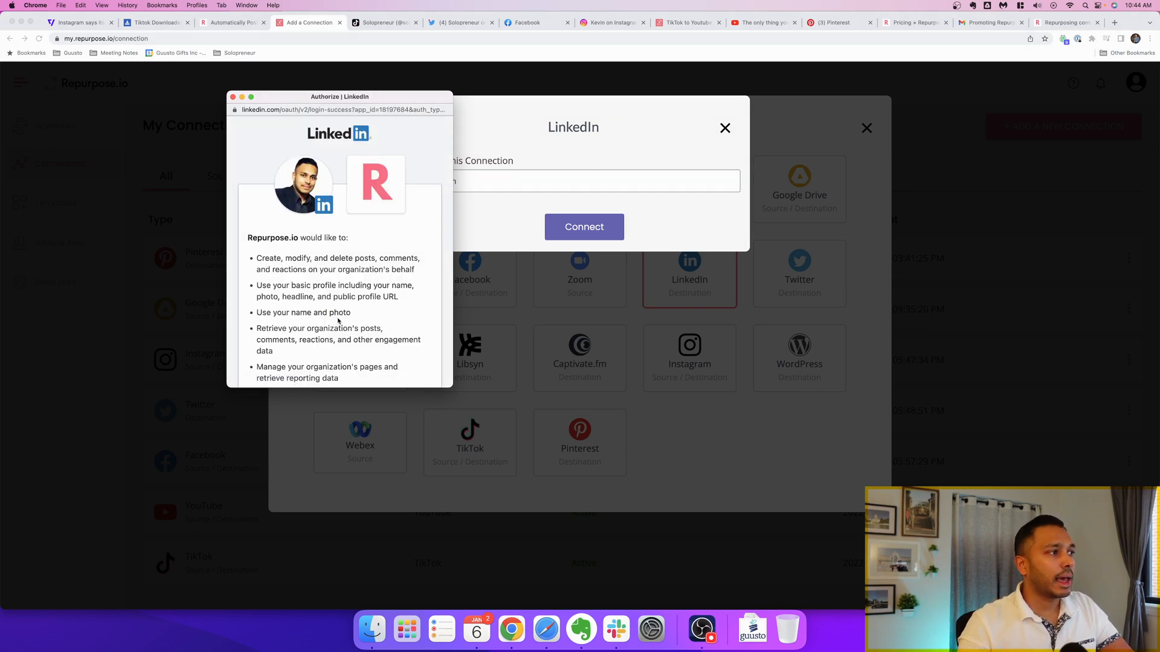
pyautogui.scroll(-3)
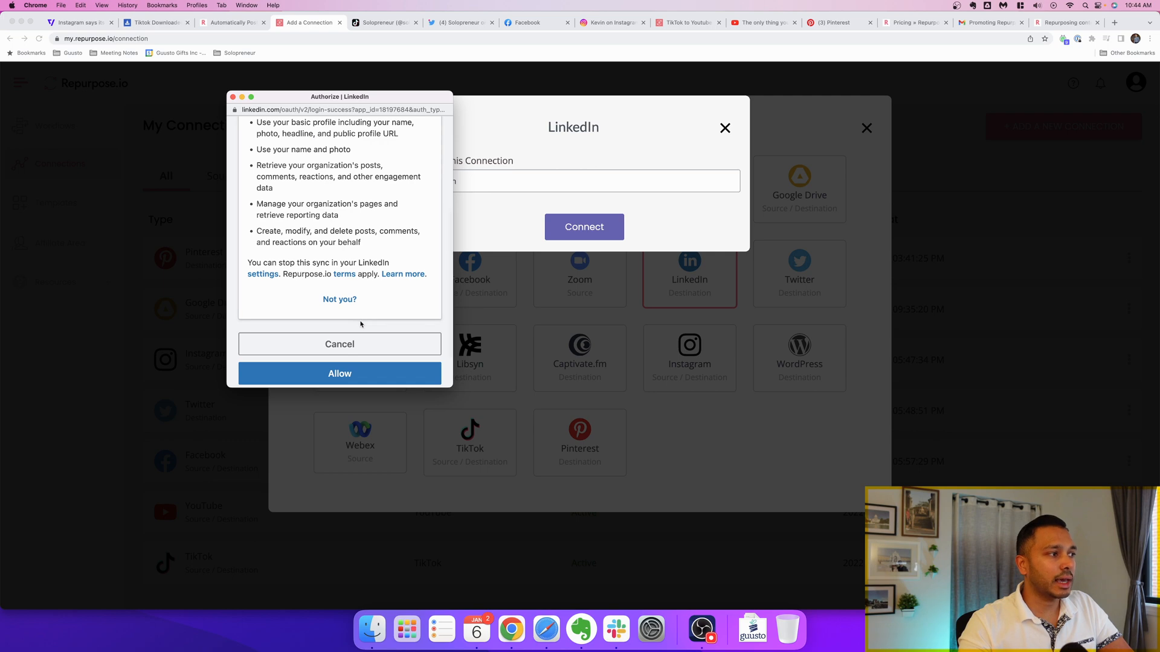
pyautogui.click(339, 373)
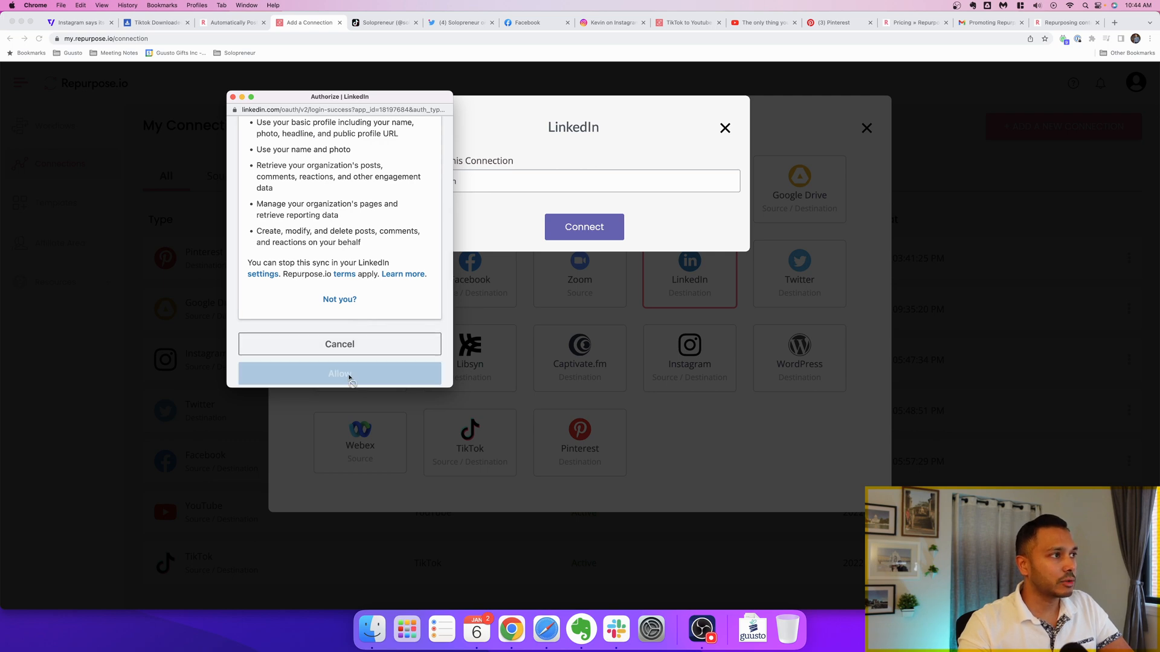
pyautogui.click(339, 373)
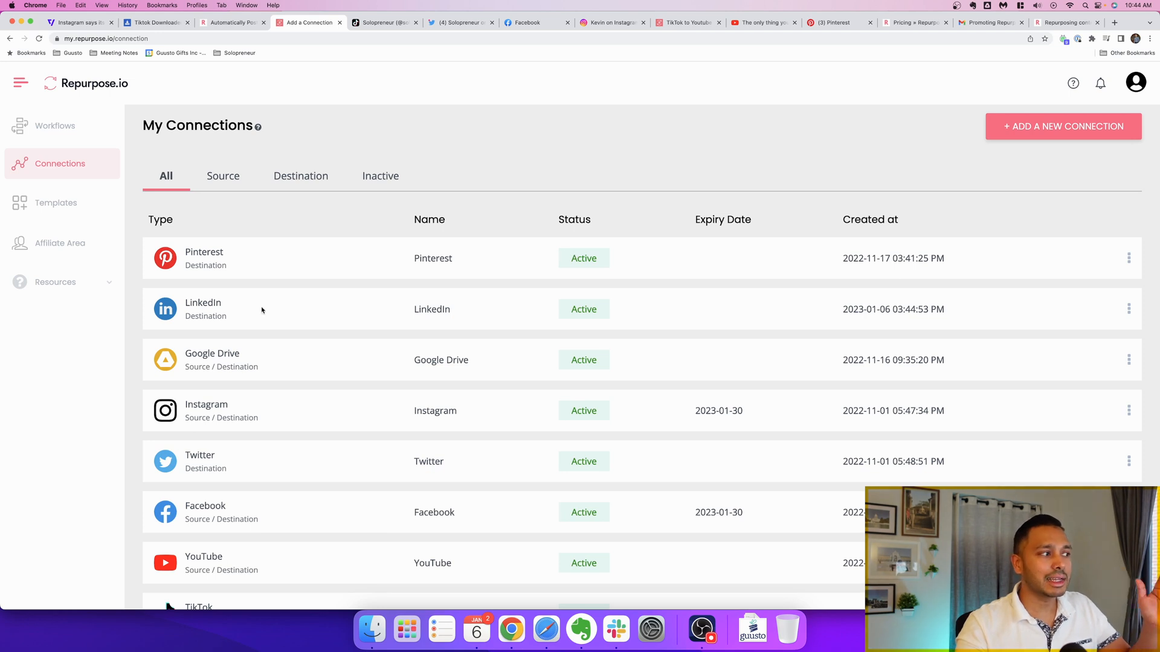
pyautogui.moveTo(203, 315)
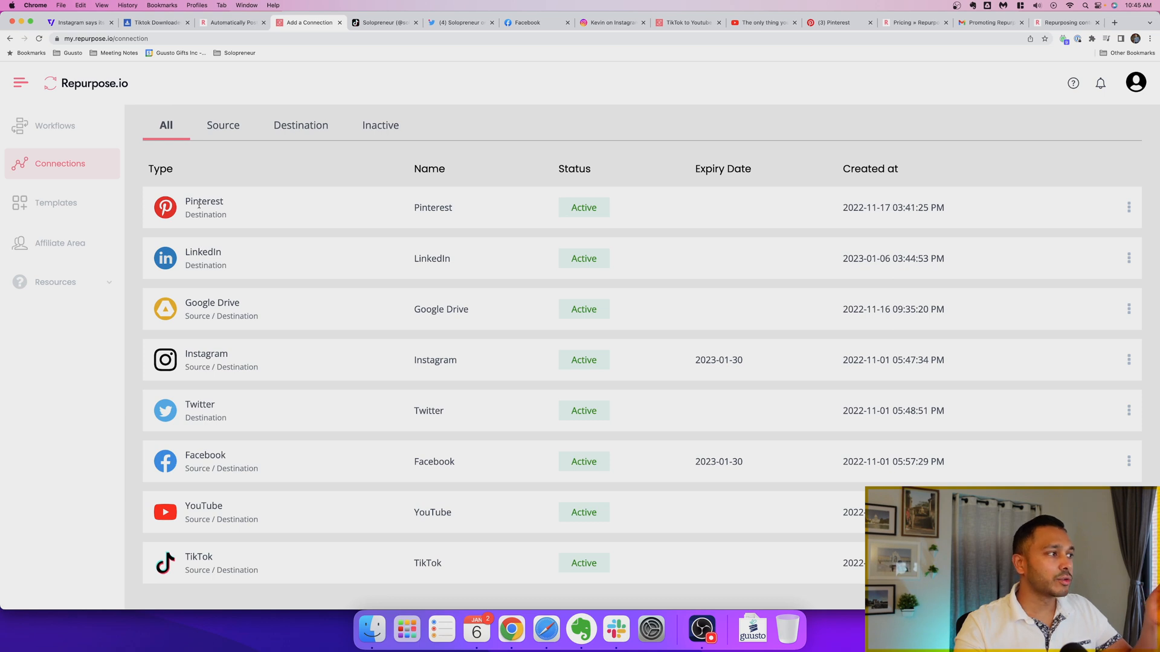
pyautogui.moveTo(282, 383)
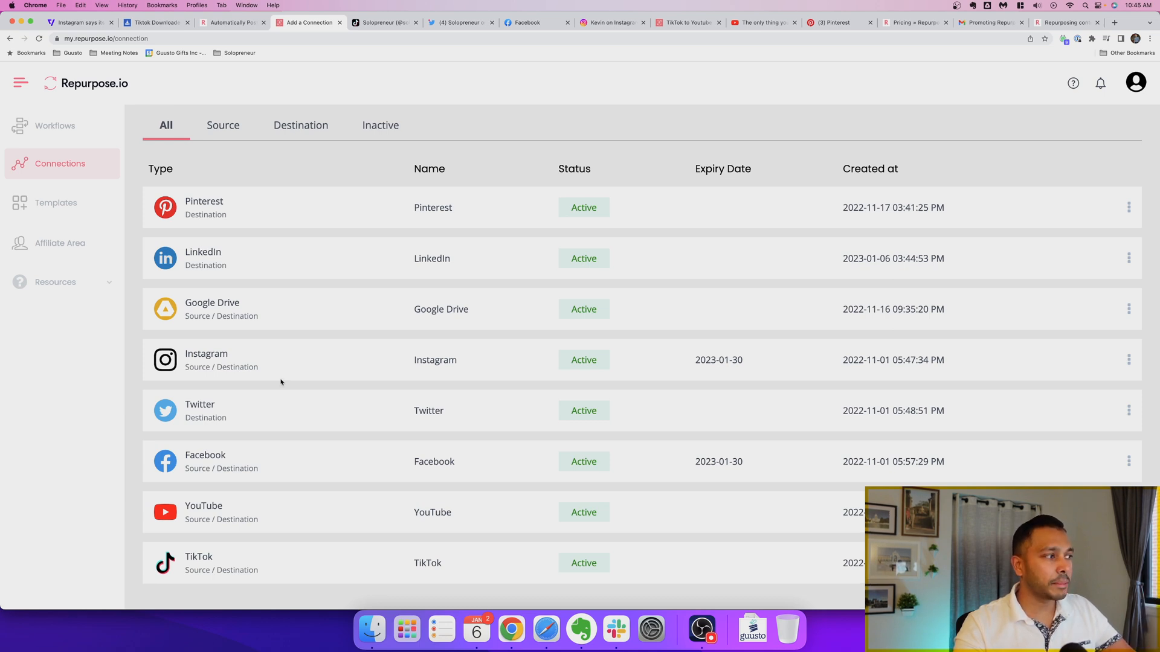
pyautogui.moveTo(203, 269)
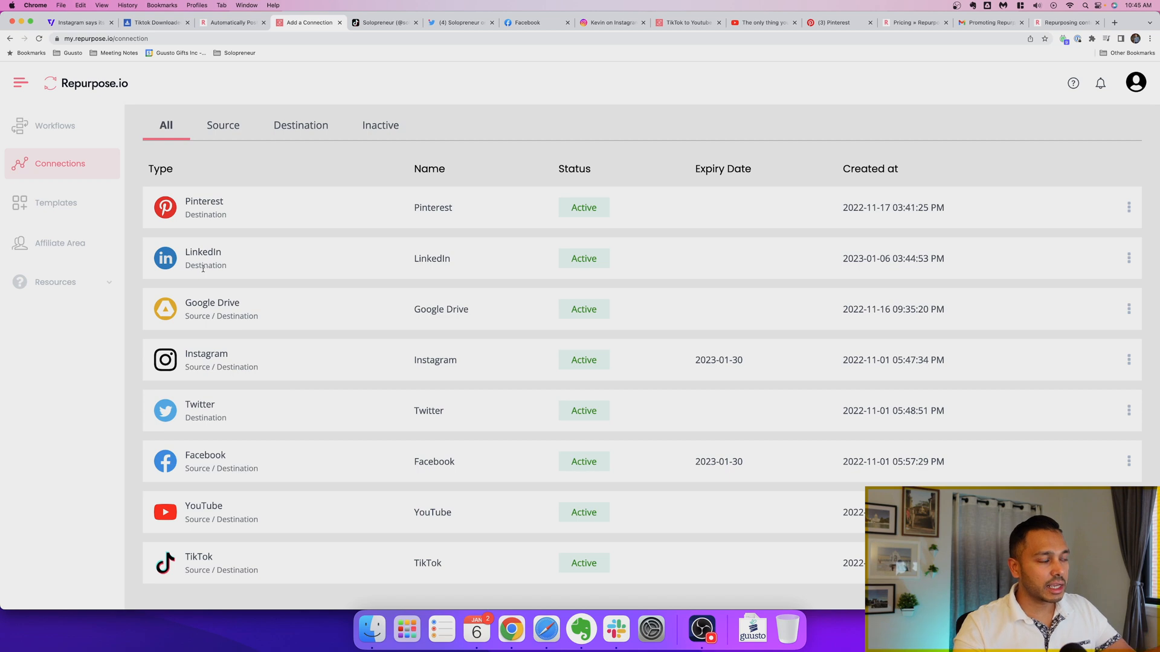
pyautogui.moveTo(239, 462)
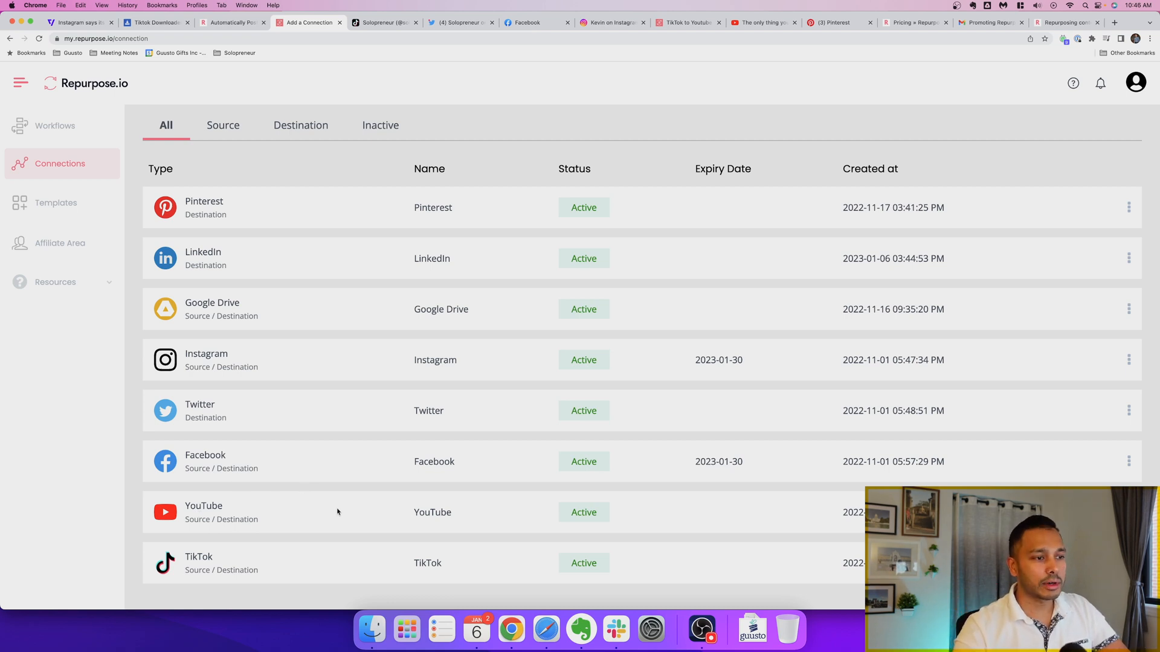
pyautogui.moveTo(306, 369)
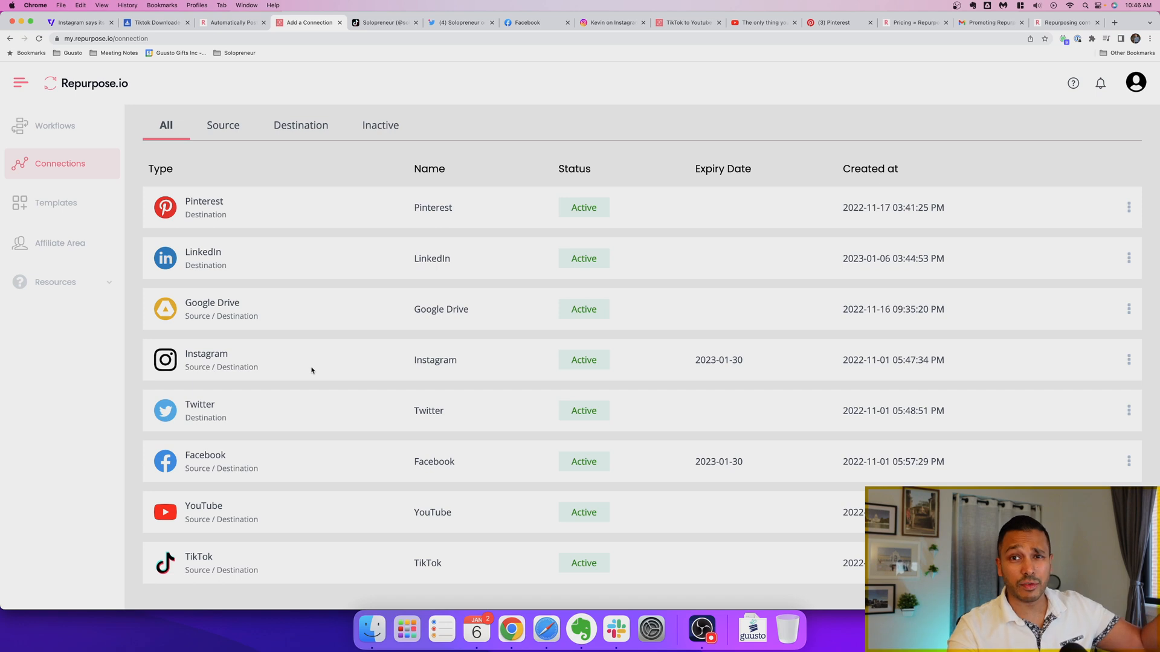
pyautogui.click(54, 124)
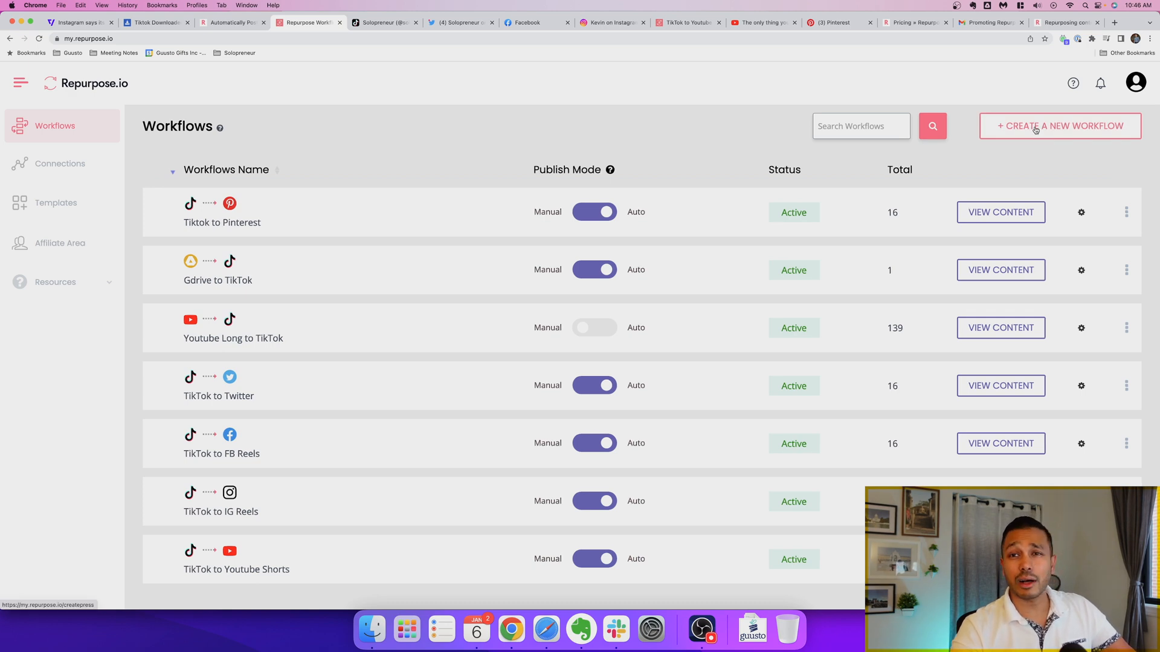
# Create a new workflow and name it 'Tiktok to Instagram 2'.
pyautogui.click(1059, 126)
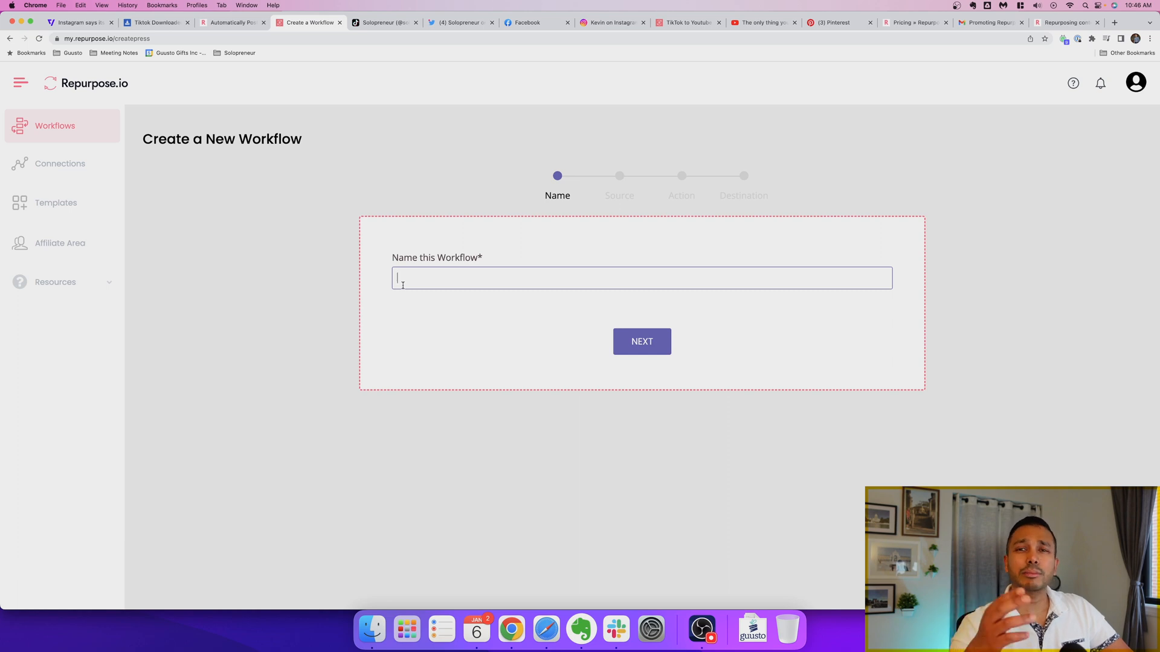
pyautogui.write('T')
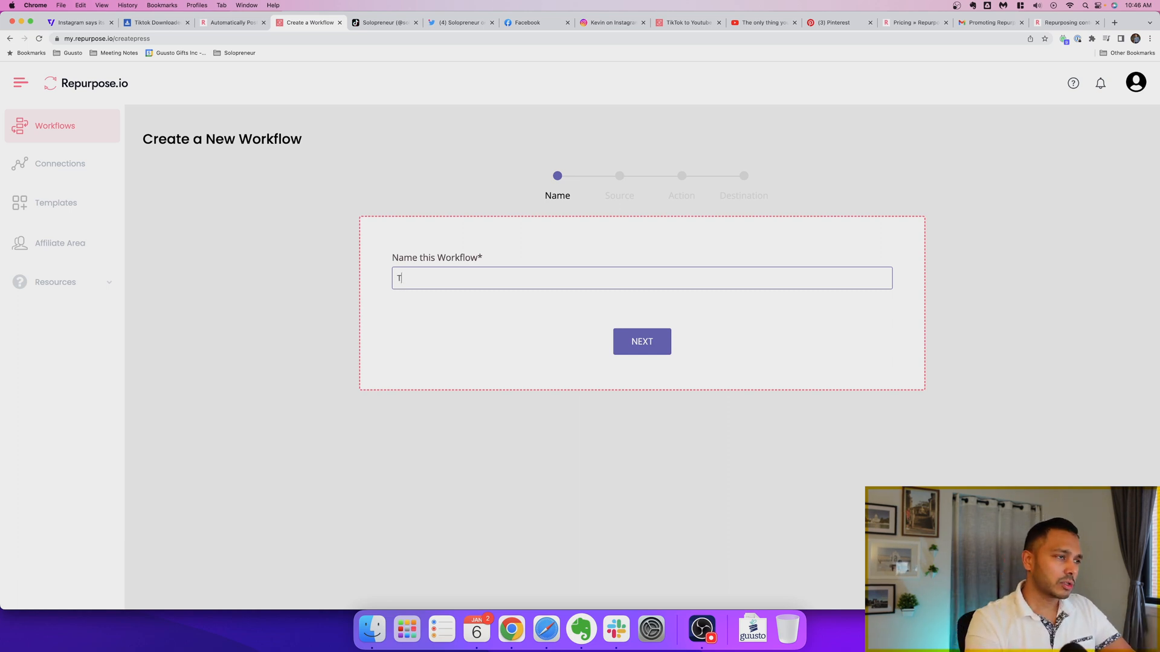
pyautogui.write('iktok to Insta')
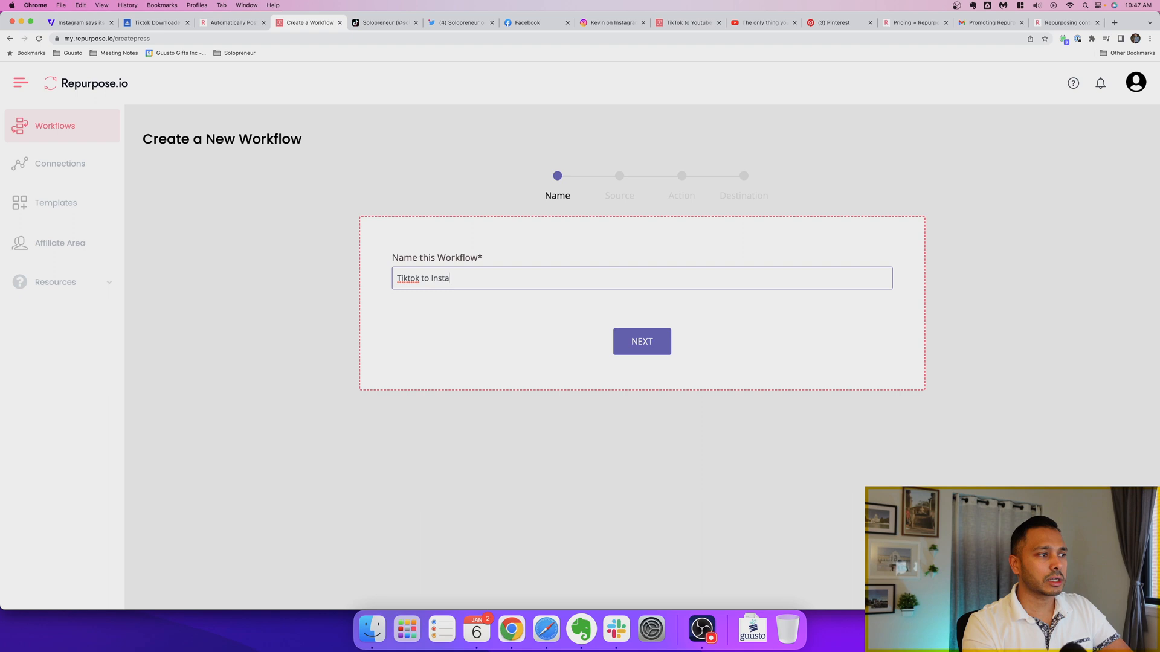
pyautogui.write('gram 2')
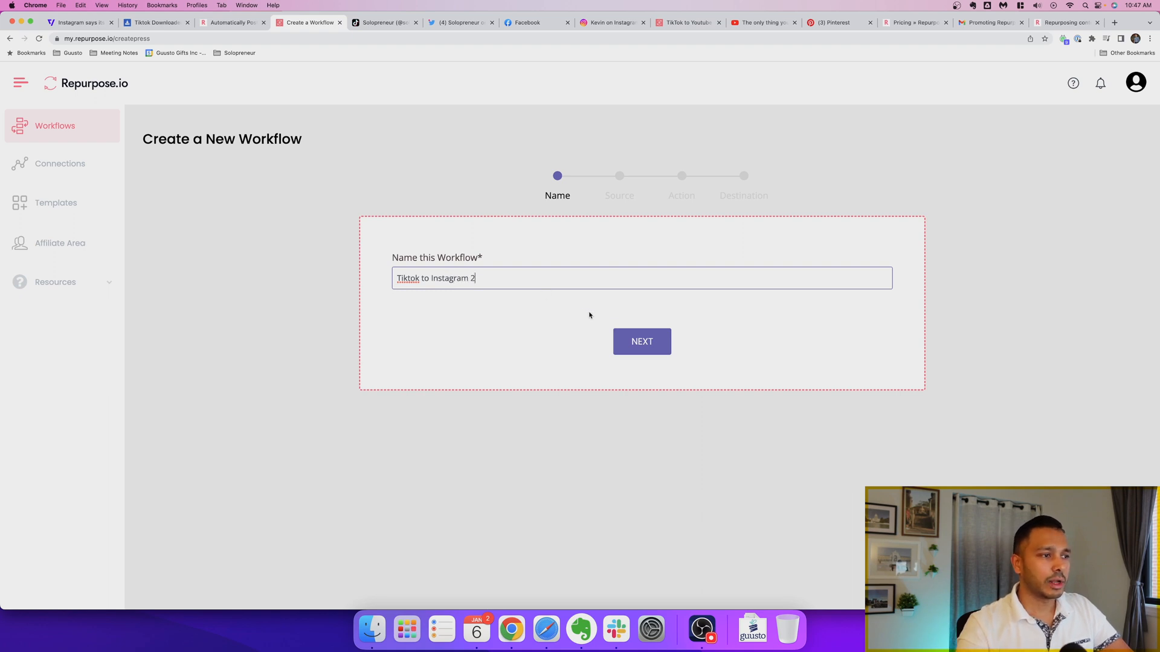
# Use the TikTok connection as source and set the action to Upload Video with Full Video.
pyautogui.click(640, 341)
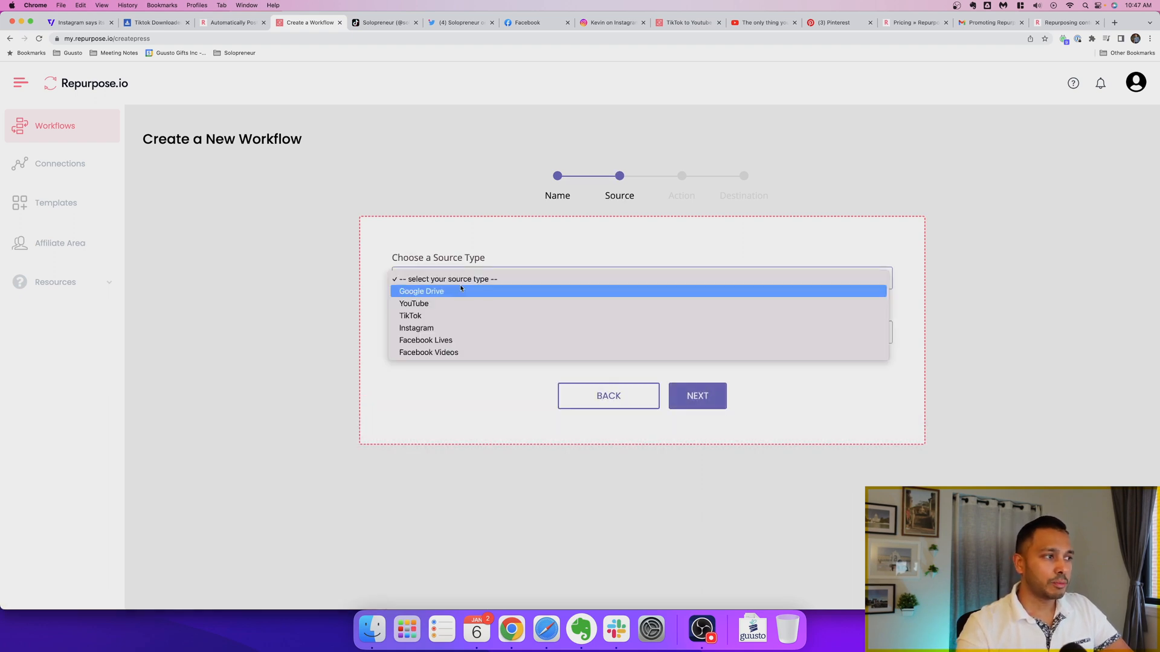
pyautogui.click(410, 315)
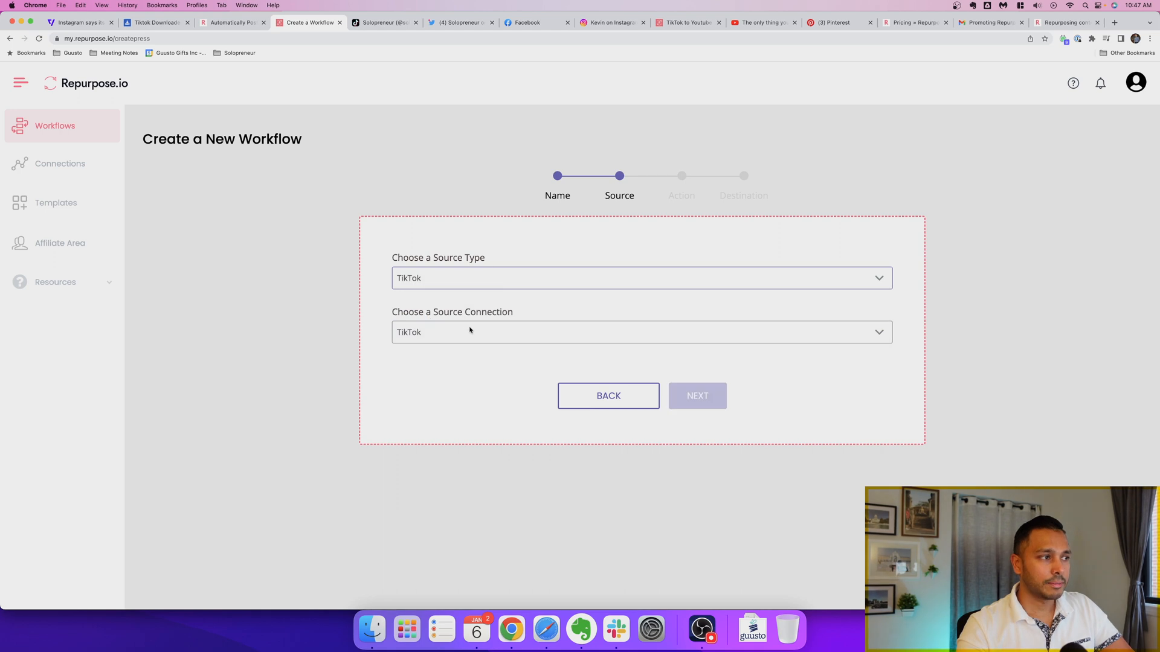
pyautogui.moveTo(696, 395)
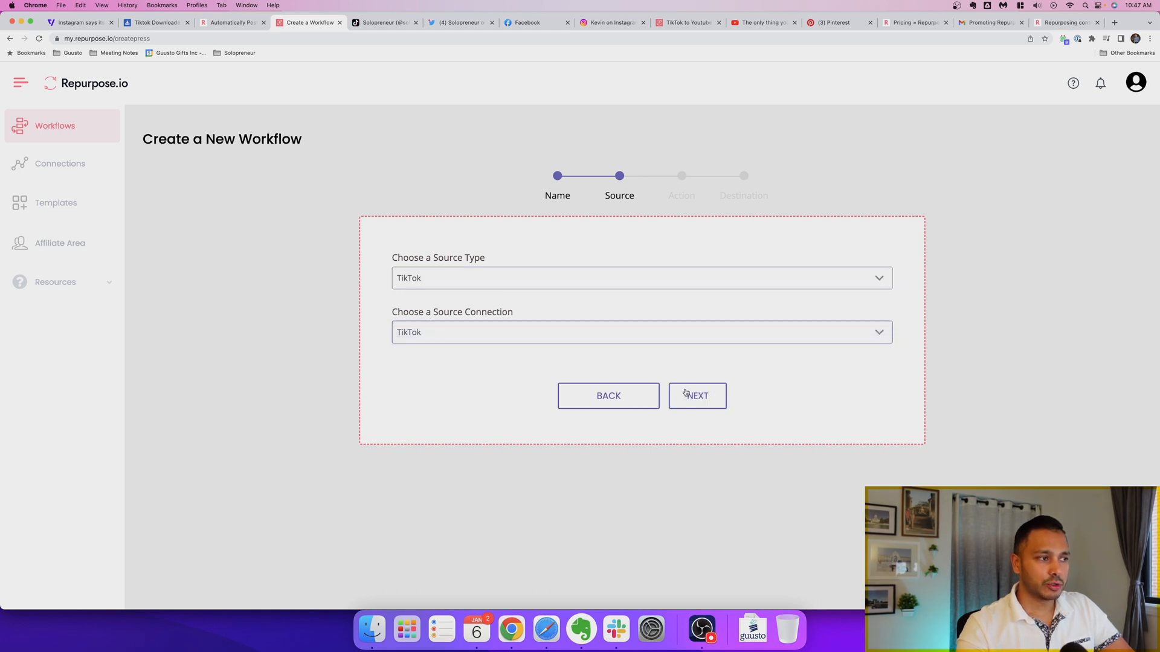
pyautogui.click(696, 395)
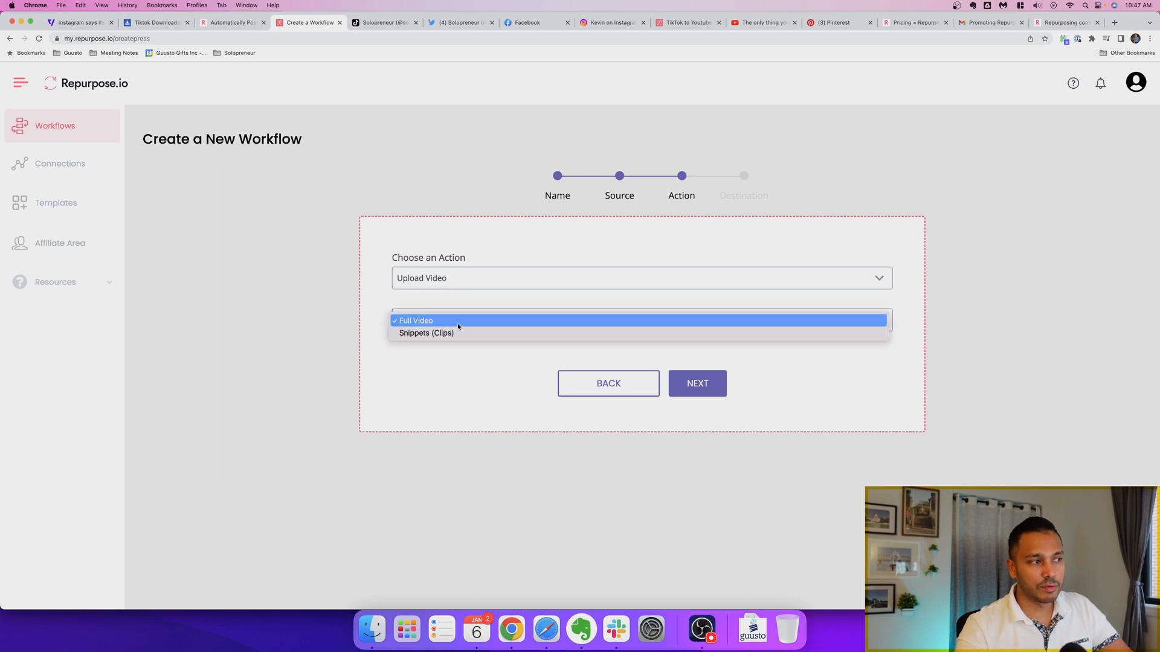
pyautogui.moveTo(481, 320)
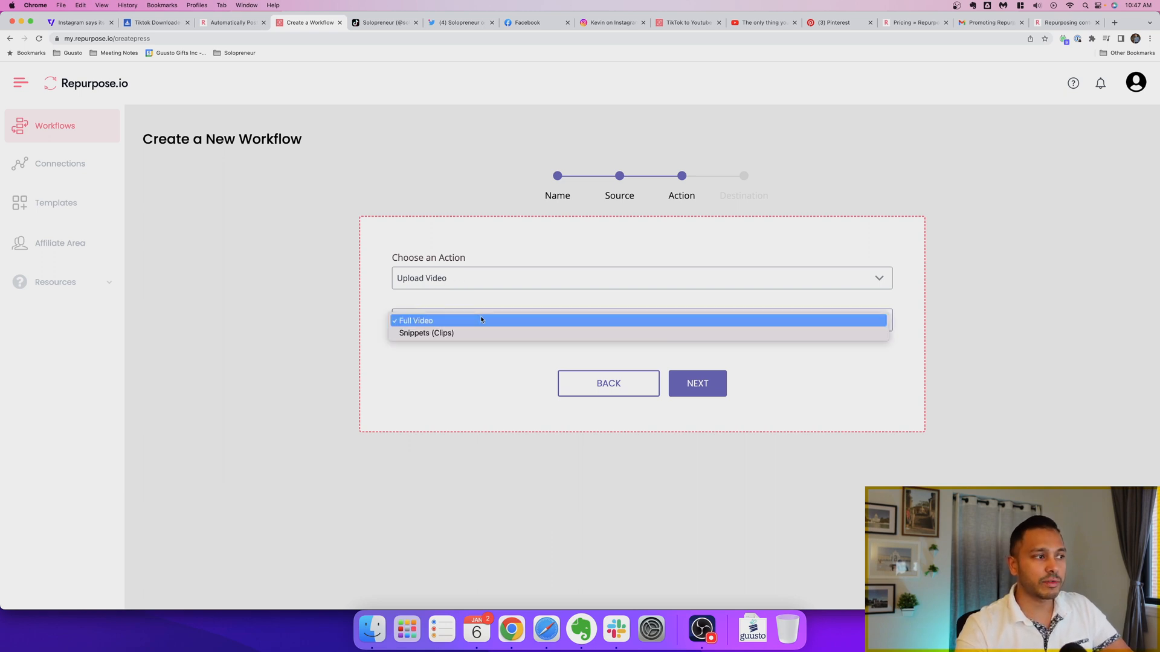
pyautogui.click(415, 320)
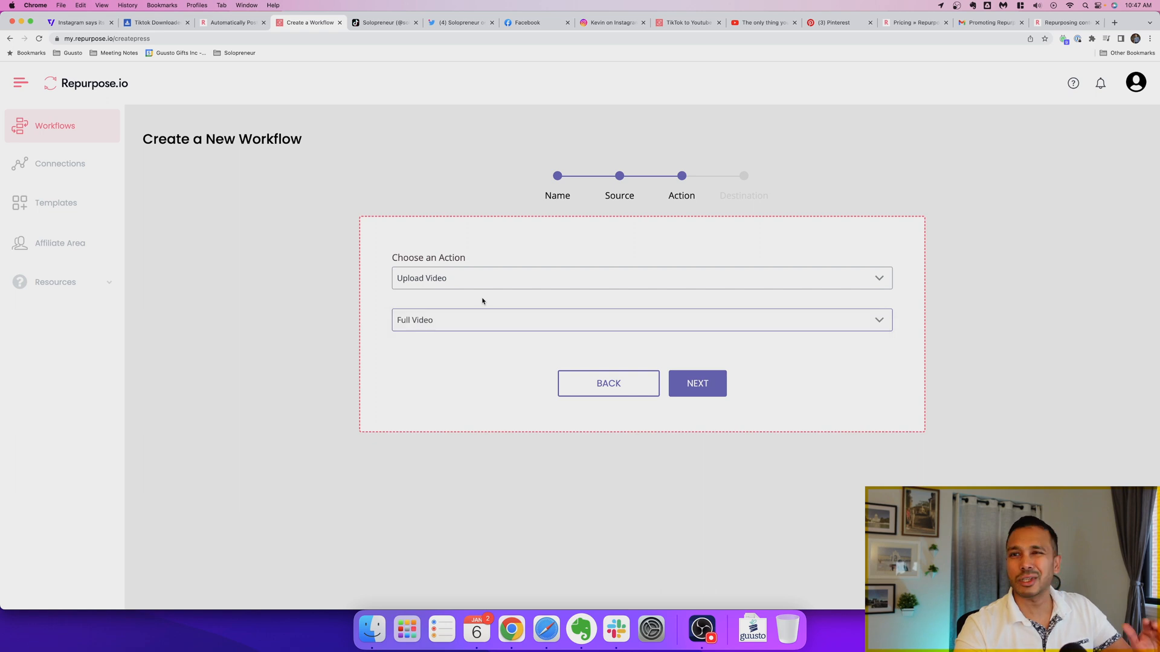
pyautogui.moveTo(697, 383)
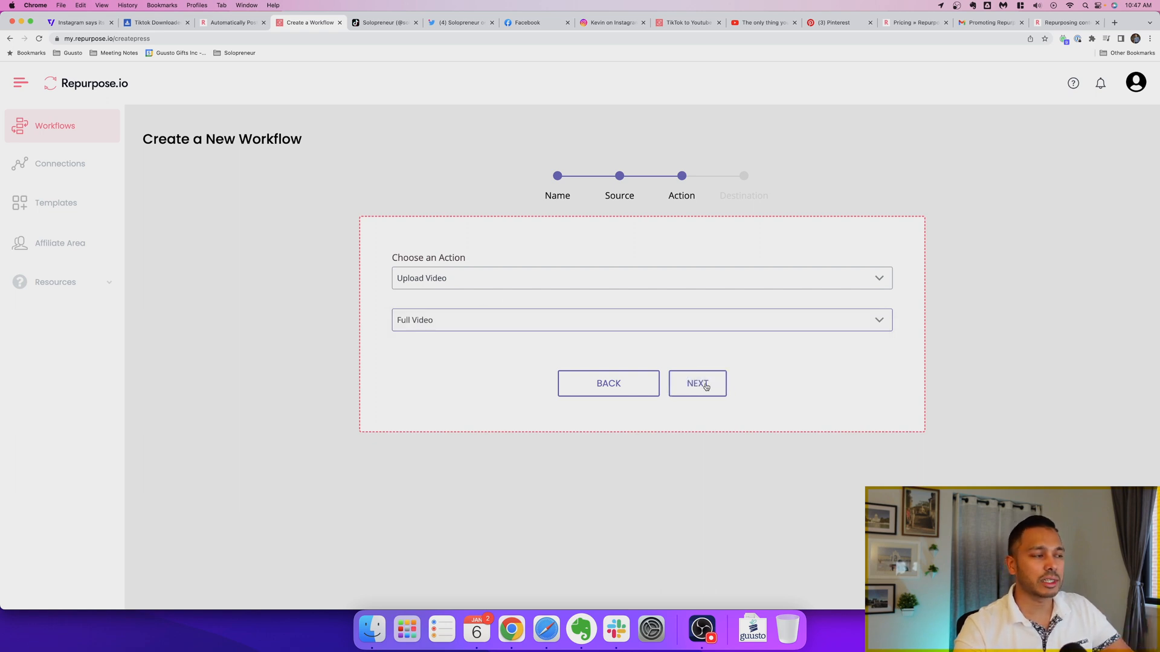
# Set Instagram as the destination with type Reels and save the finished workflow.
pyautogui.click(696, 383)
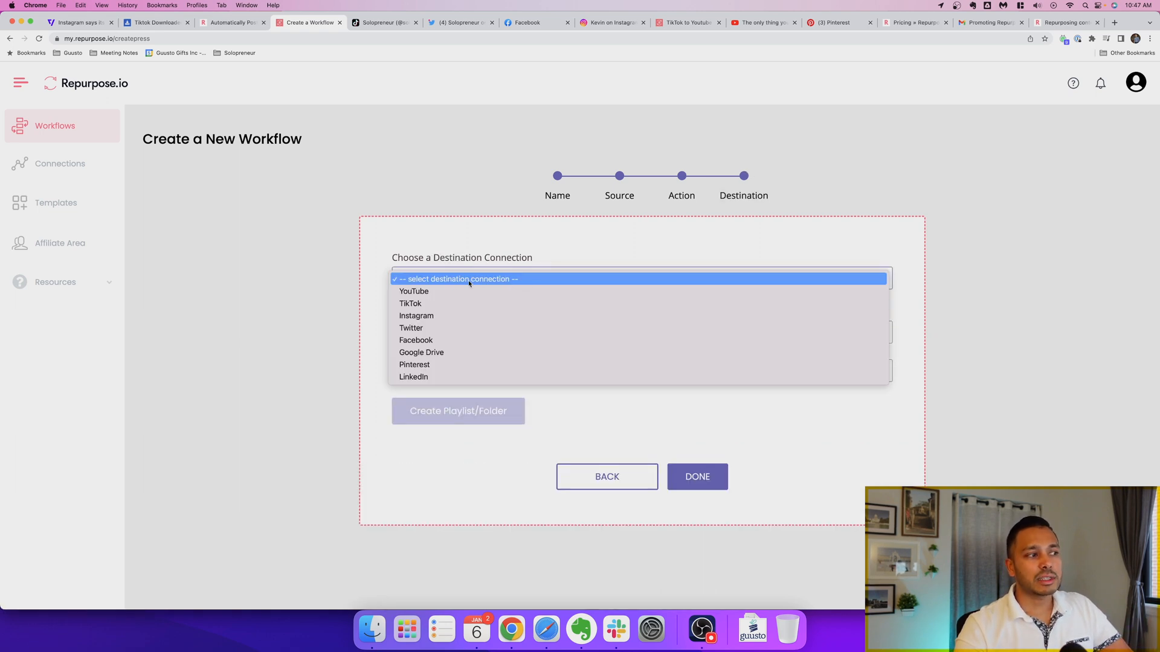
pyautogui.moveTo(413, 291)
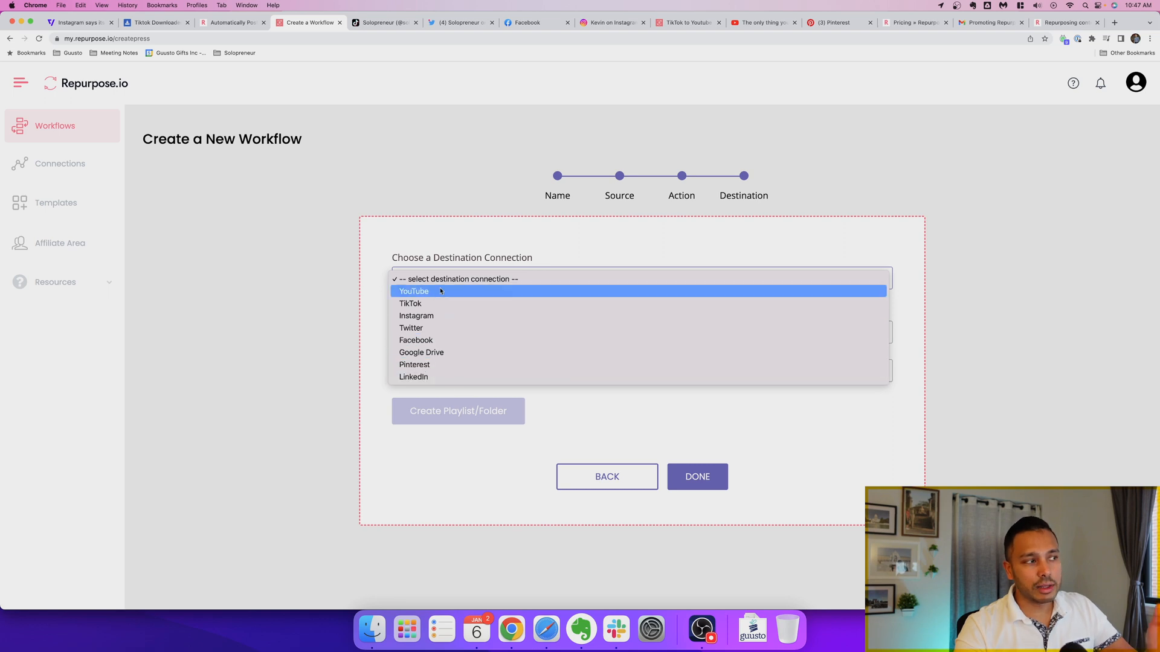
pyautogui.moveTo(417, 315)
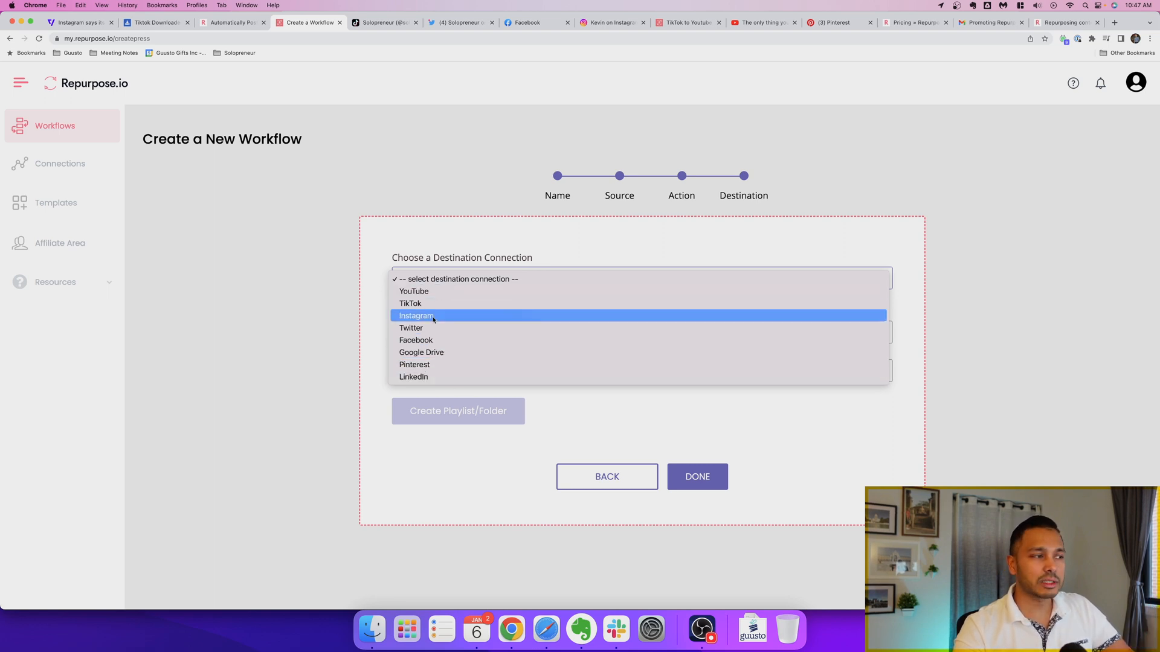
pyautogui.click(417, 315)
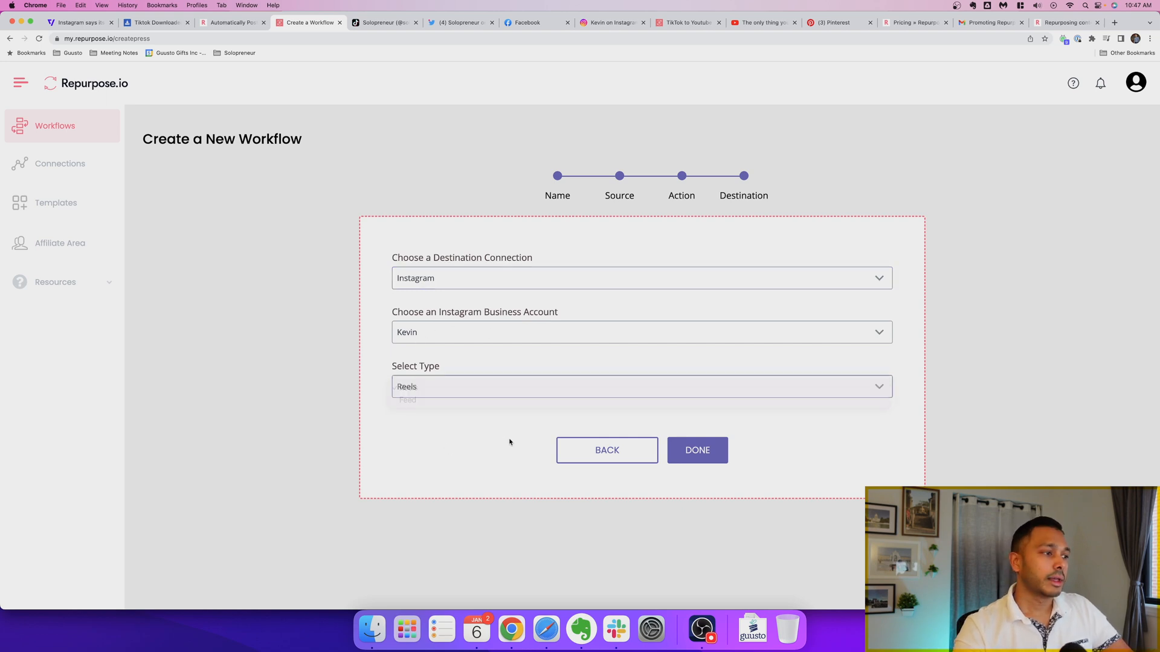
pyautogui.click(696, 450)
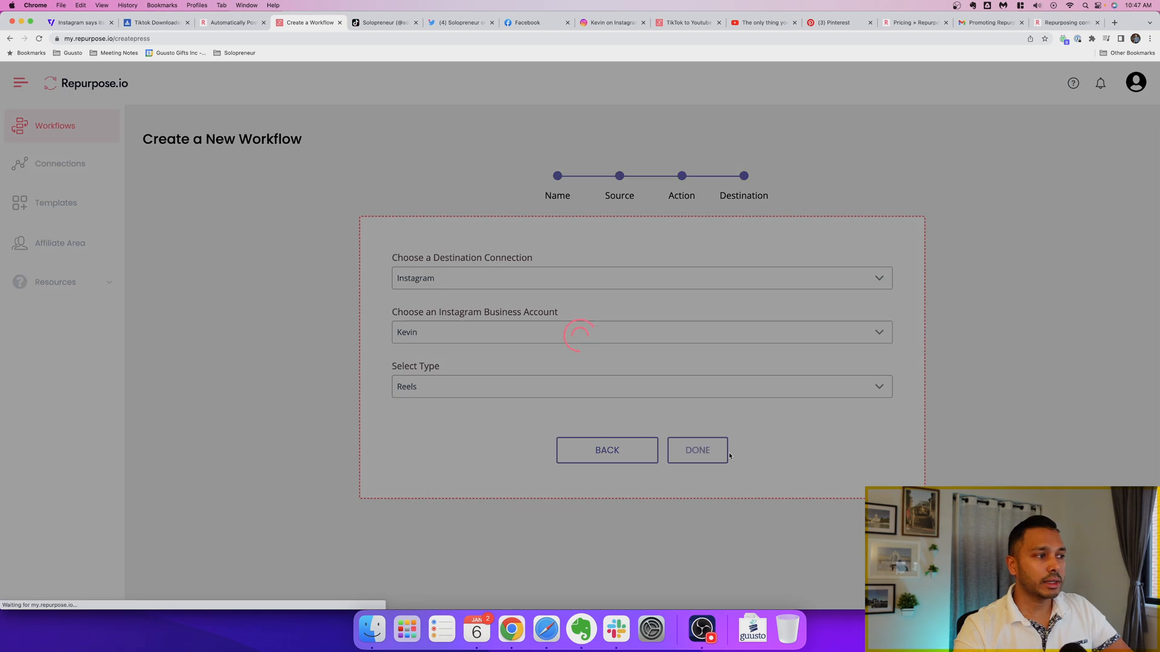
pyautogui.click(696, 449)
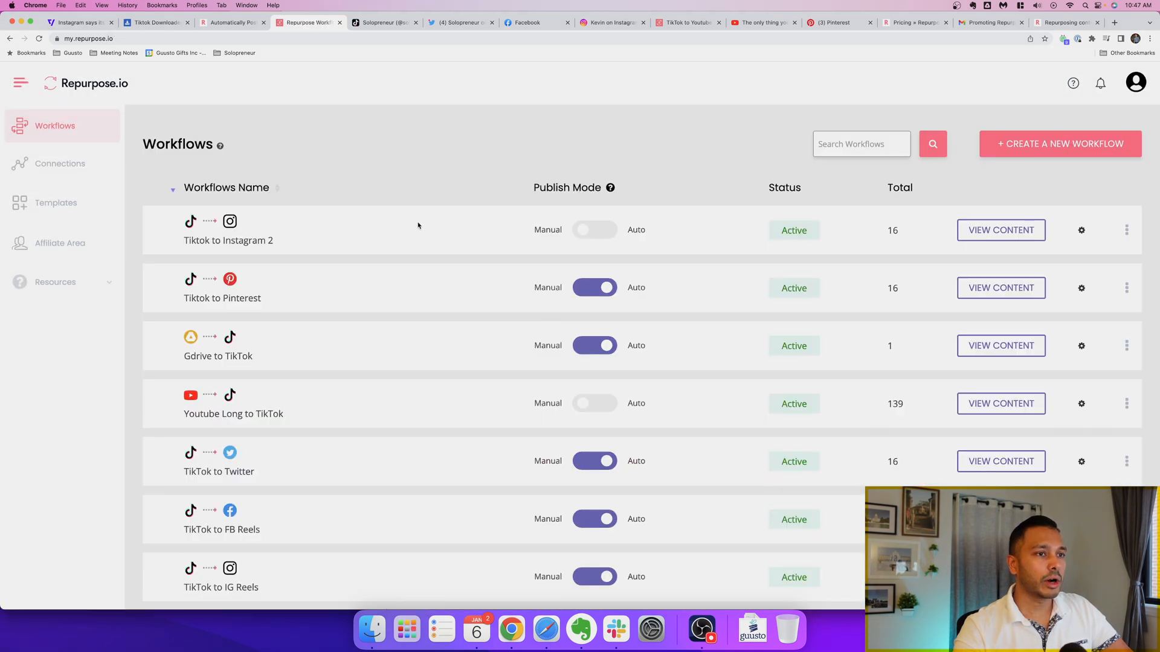
pyautogui.moveTo(1000, 230)
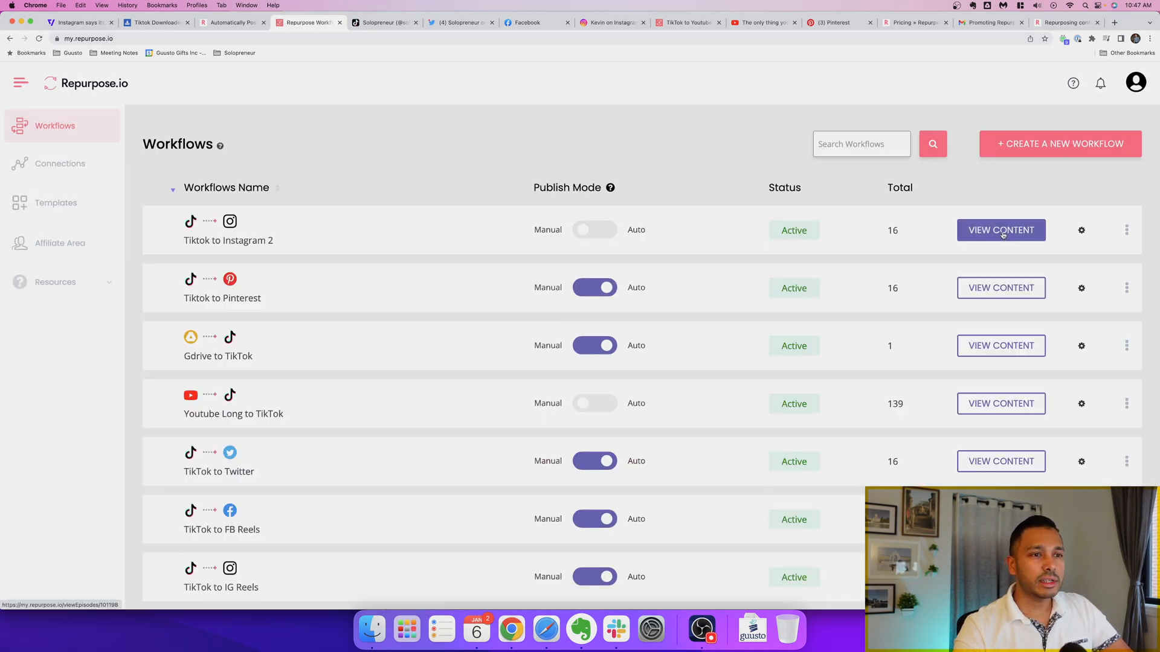
# View the content of Tiktok to Instagram 2 and look through its fetched TikTok videos.
pyautogui.click(1000, 230)
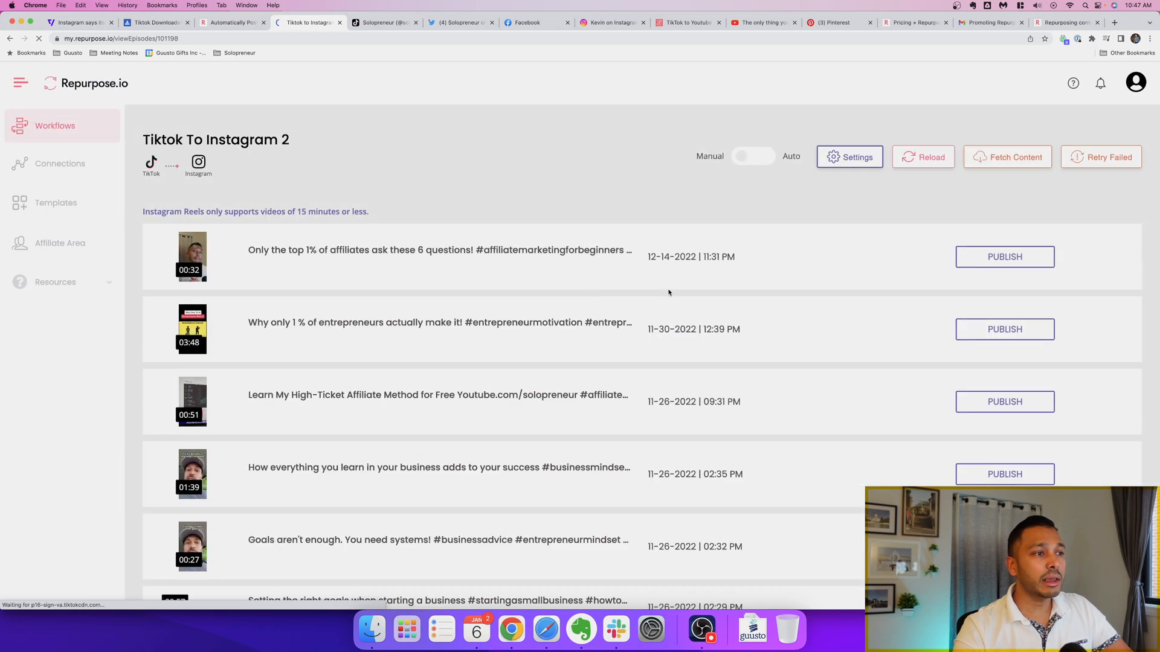
pyautogui.scroll(-3)
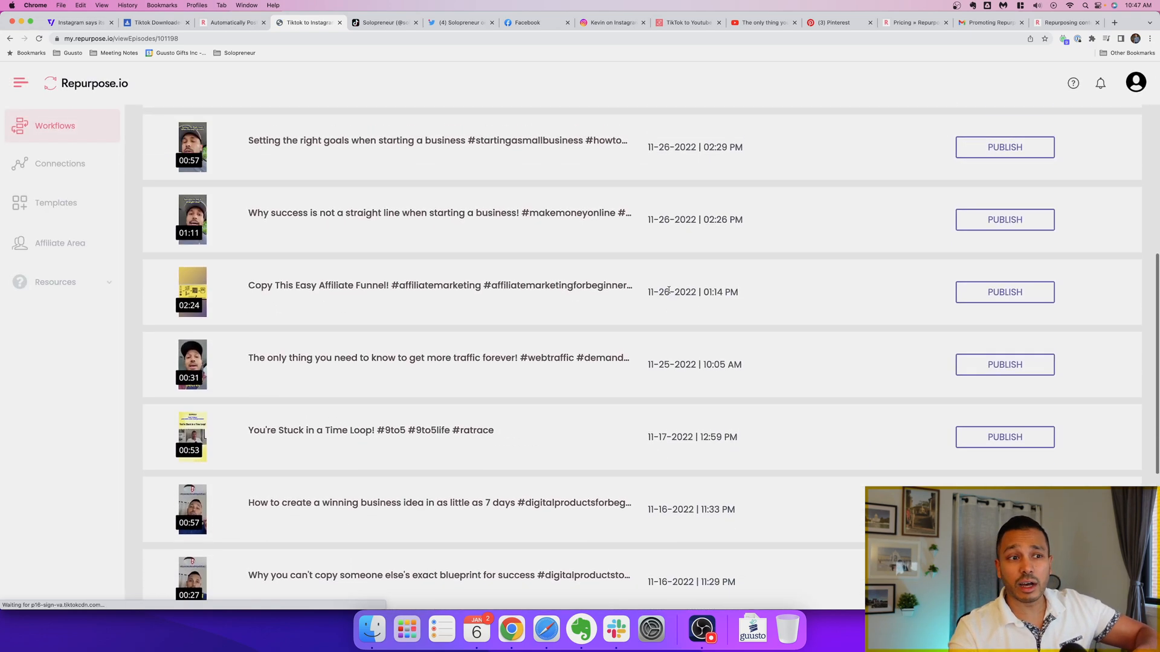
pyautogui.scroll(-3)
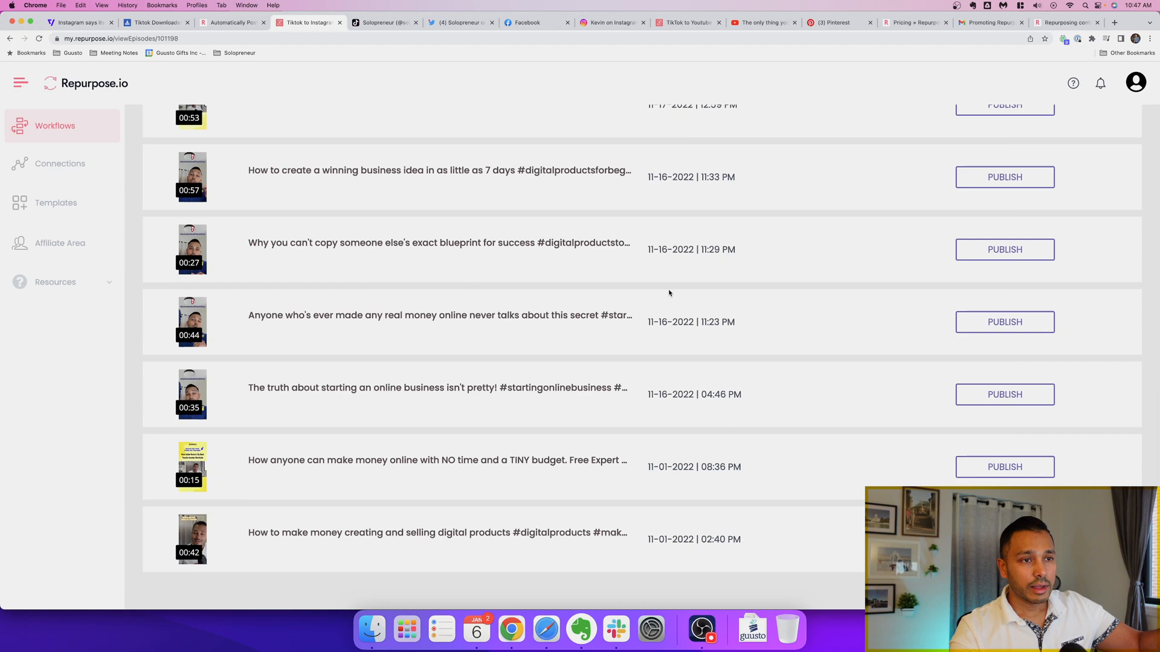
pyautogui.scroll(3)
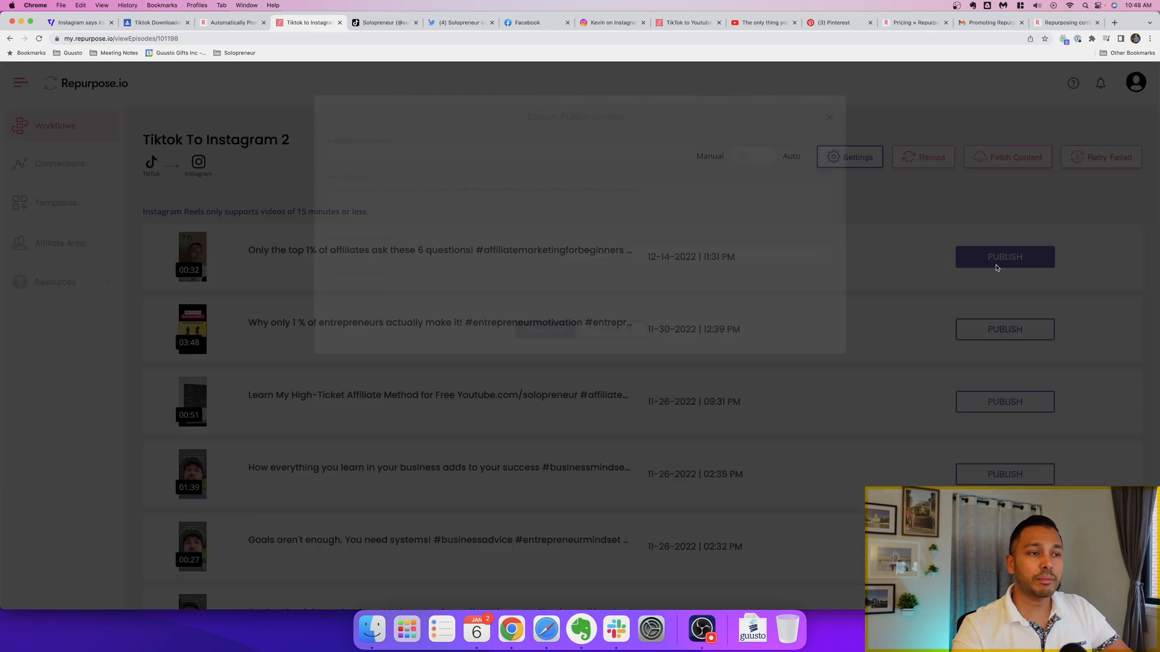
# Review the top video's Custom Publish Settings without publishing, then return to the workflows list.
pyautogui.click(1004, 256)
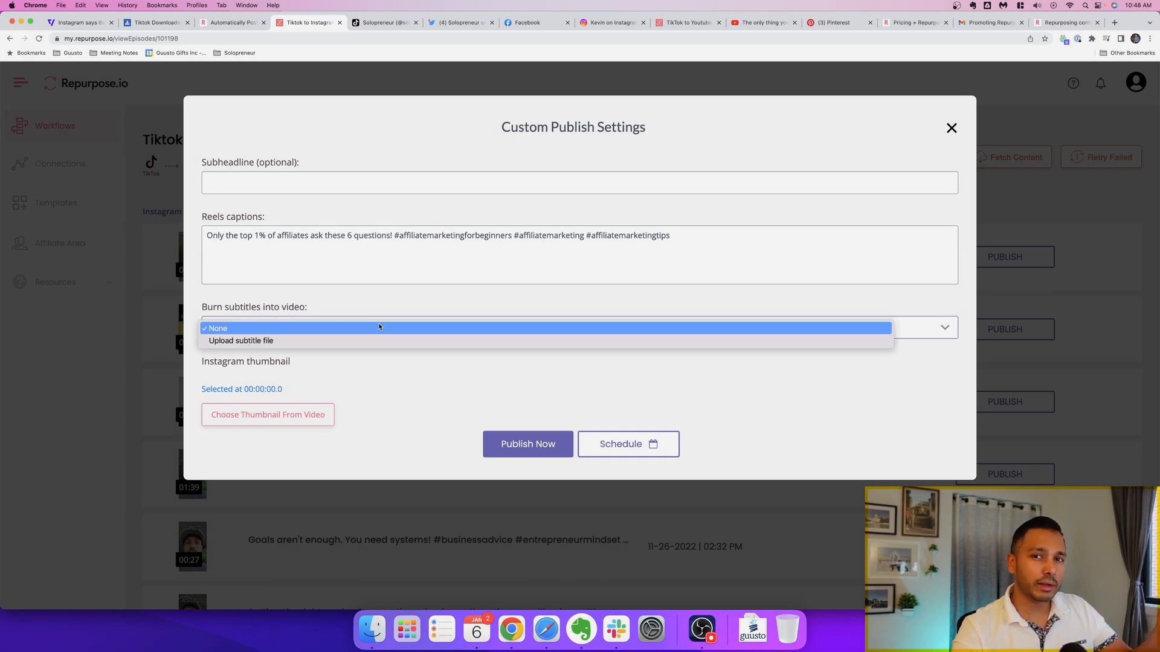
pyautogui.click(952, 126)
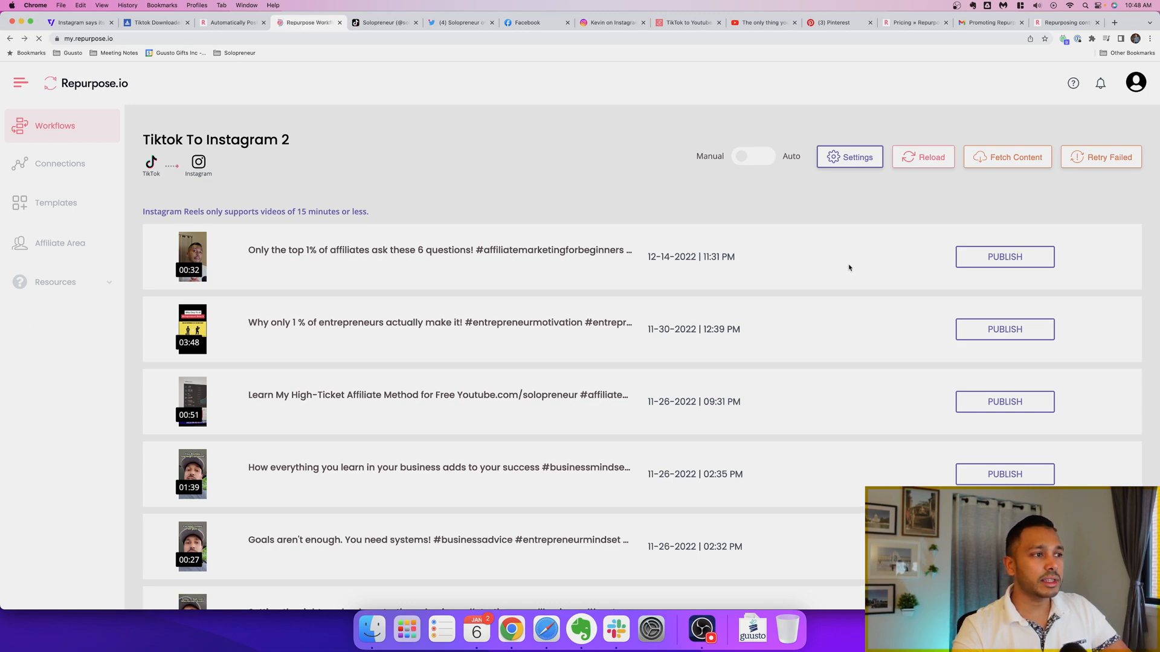
pyautogui.click(55, 126)
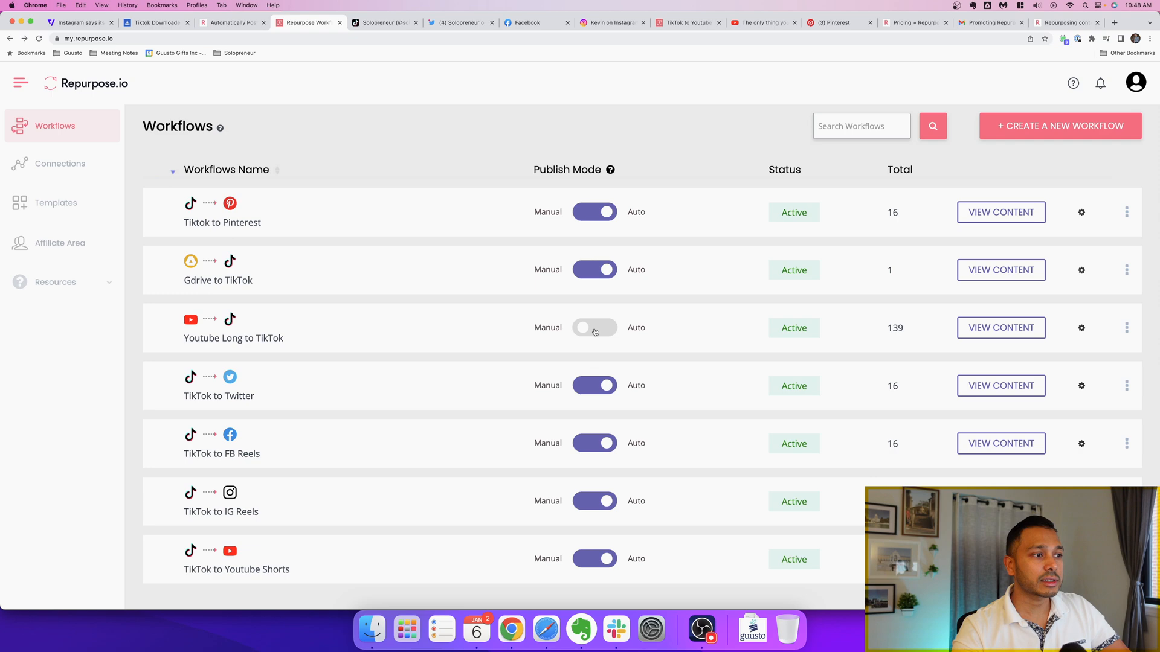
# Toggle Auto on Youtube Long to TikTok and cancel the confirmation, keeping manual publishing.
pyautogui.click(594, 327)
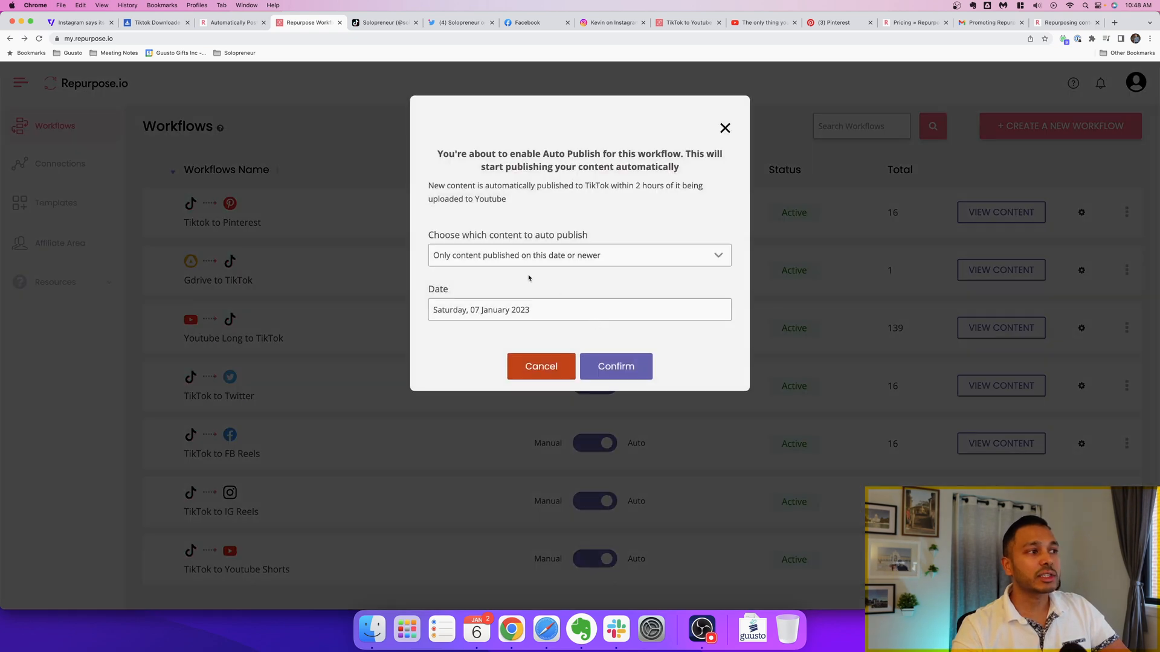
pyautogui.moveTo(479, 261)
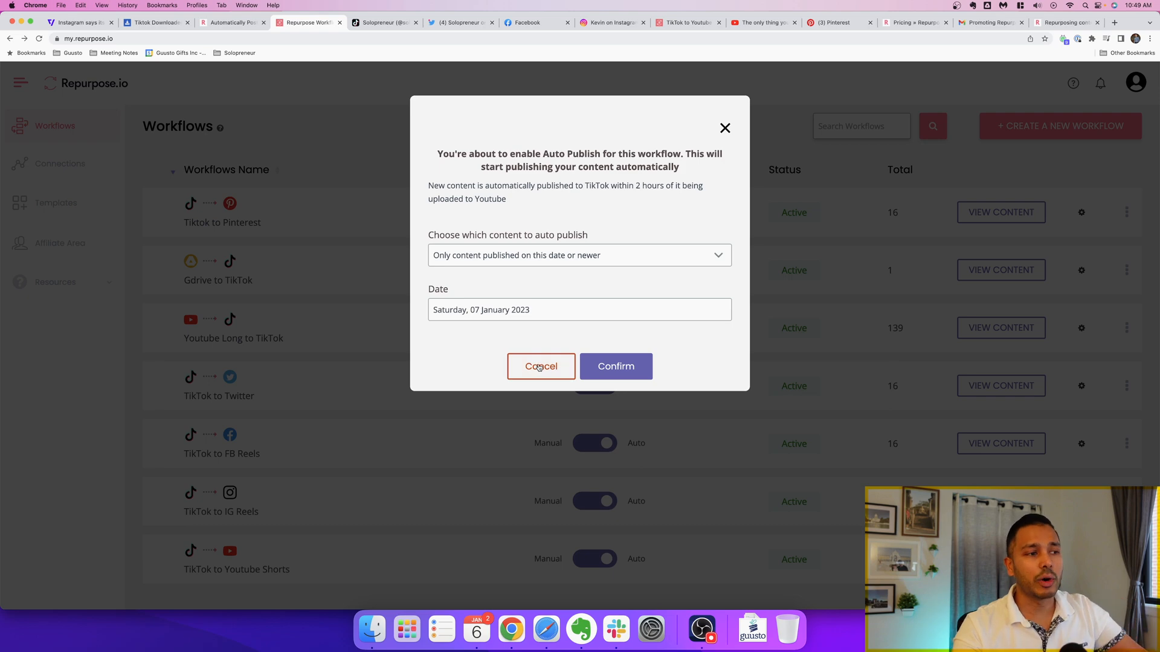
pyautogui.click(540, 366)
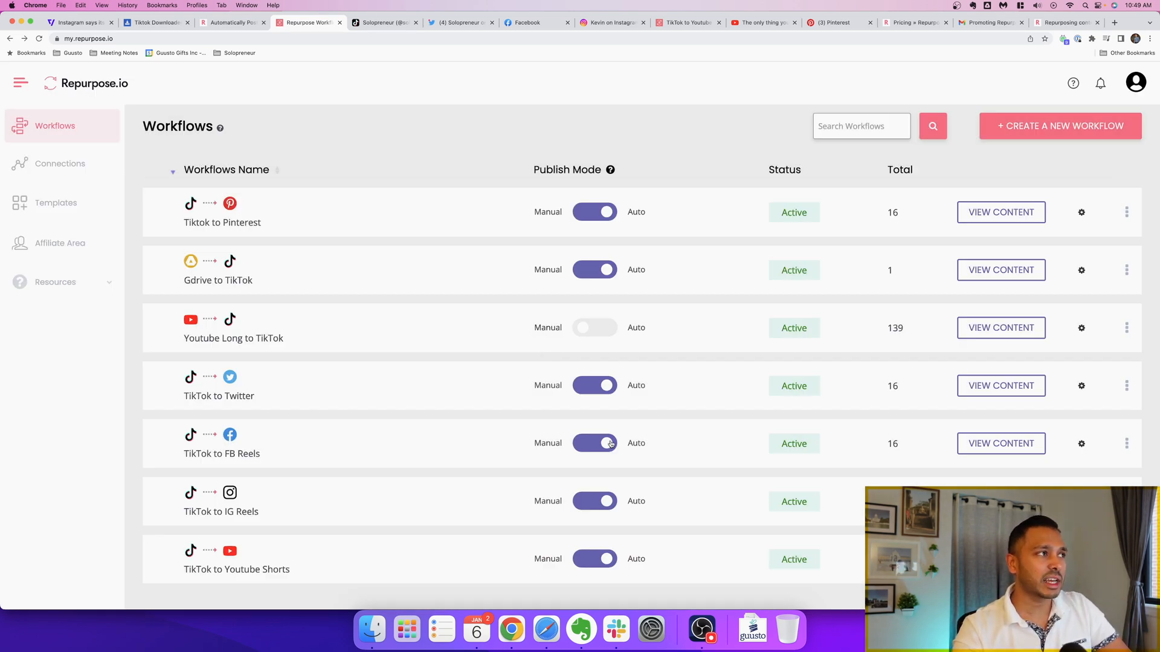
pyautogui.moveTo(520, 476)
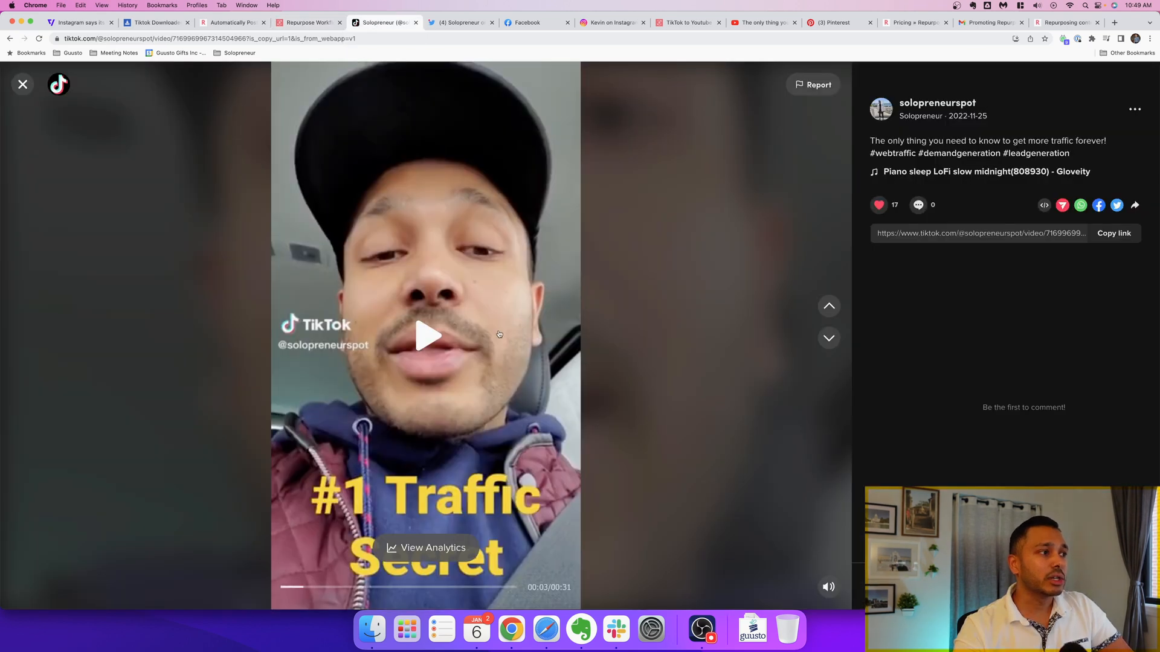
# Pause the TikTok video and play the same video in the Twitter post.
pyautogui.click(427, 335)
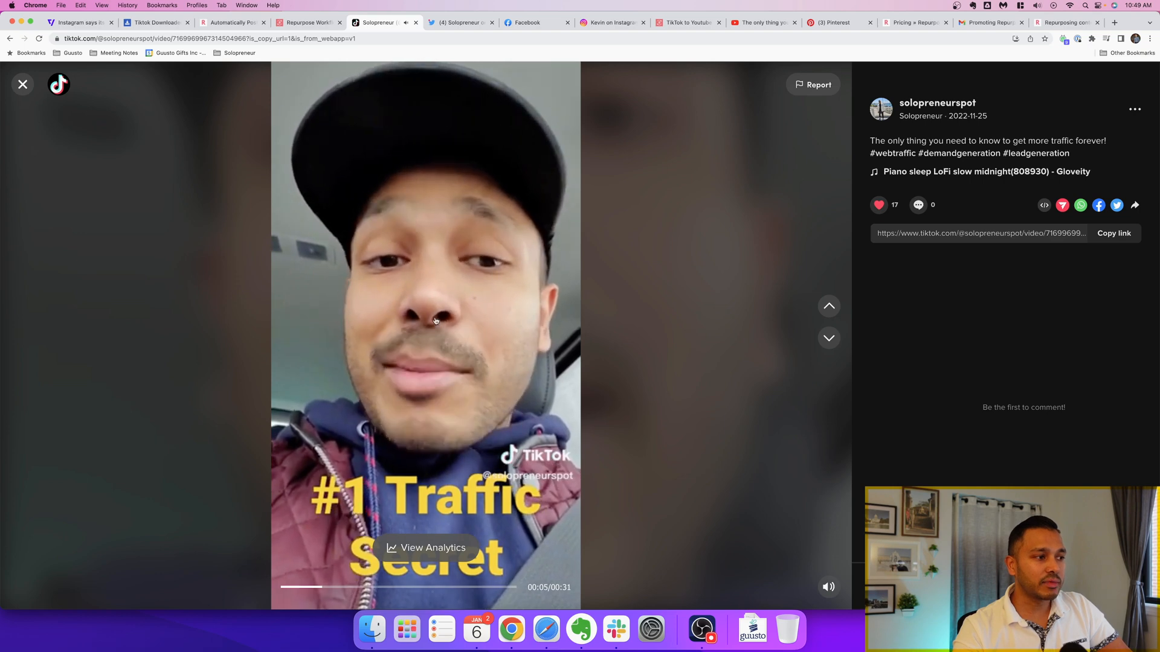
pyautogui.click(428, 336)
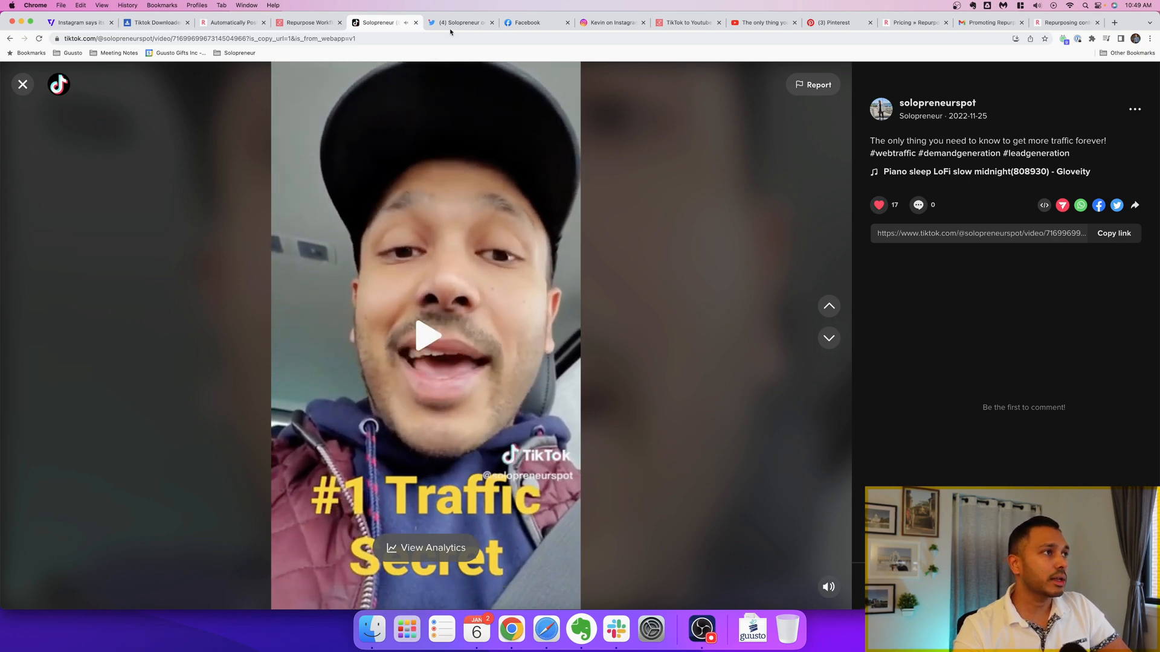
pyautogui.click(461, 22)
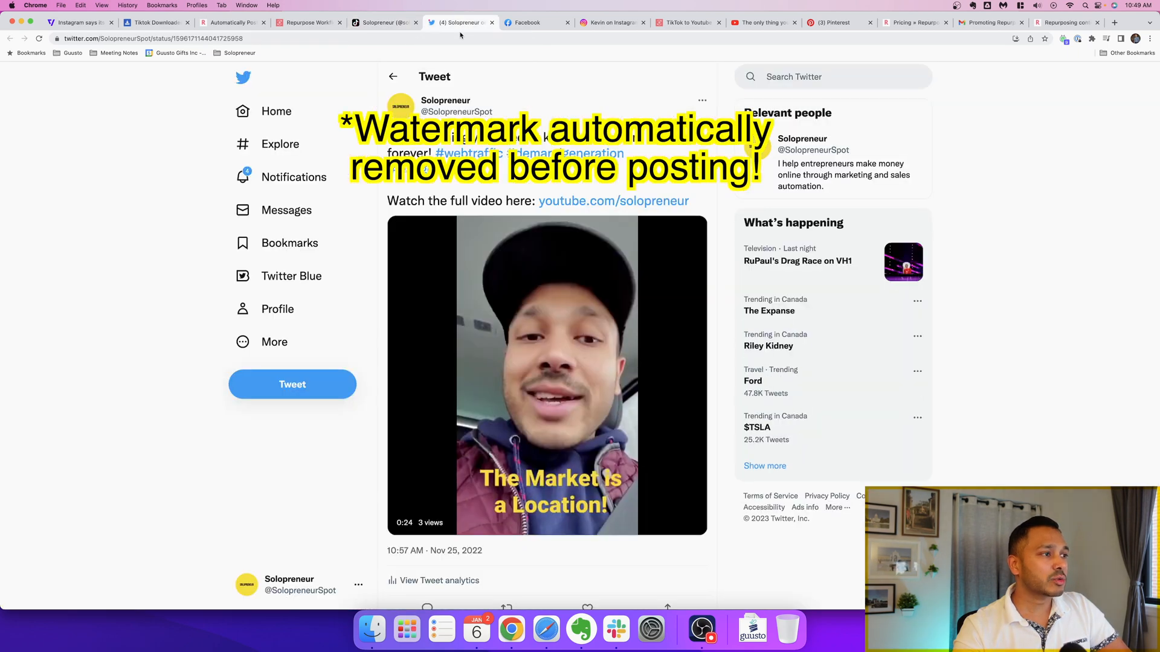
pyautogui.click(546, 376)
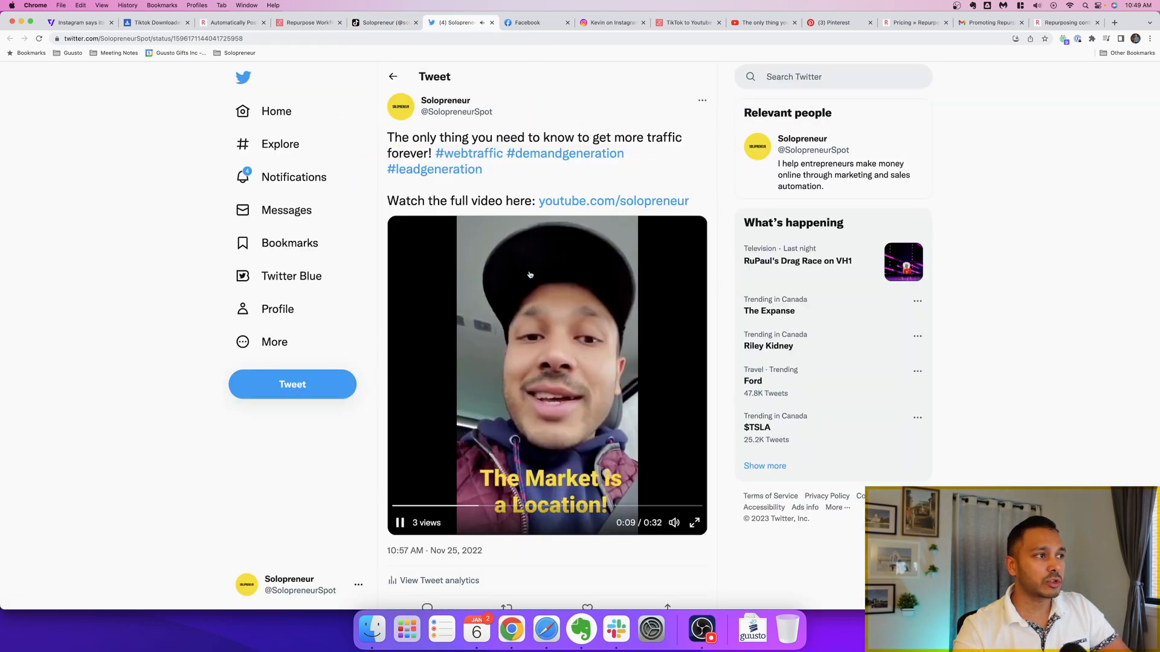
# View the video on Facebook, Instagram, YouTube and Pinterest, then return to the Repurpose.io workflows list.
pyautogui.click(532, 22)
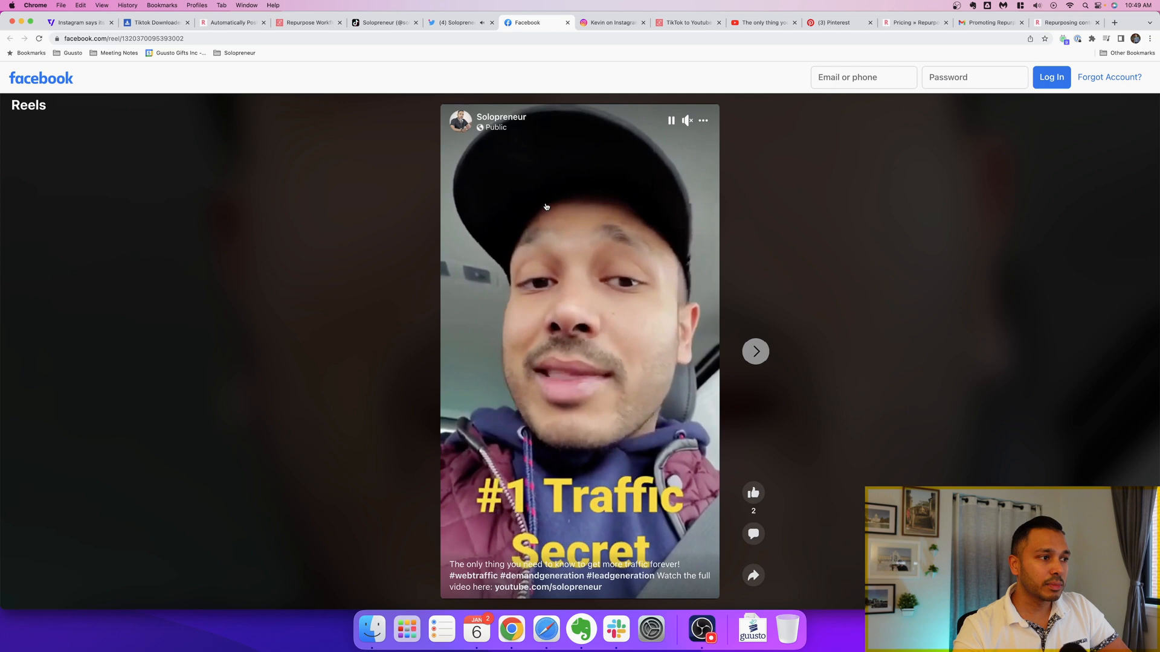
pyautogui.click(611, 21)
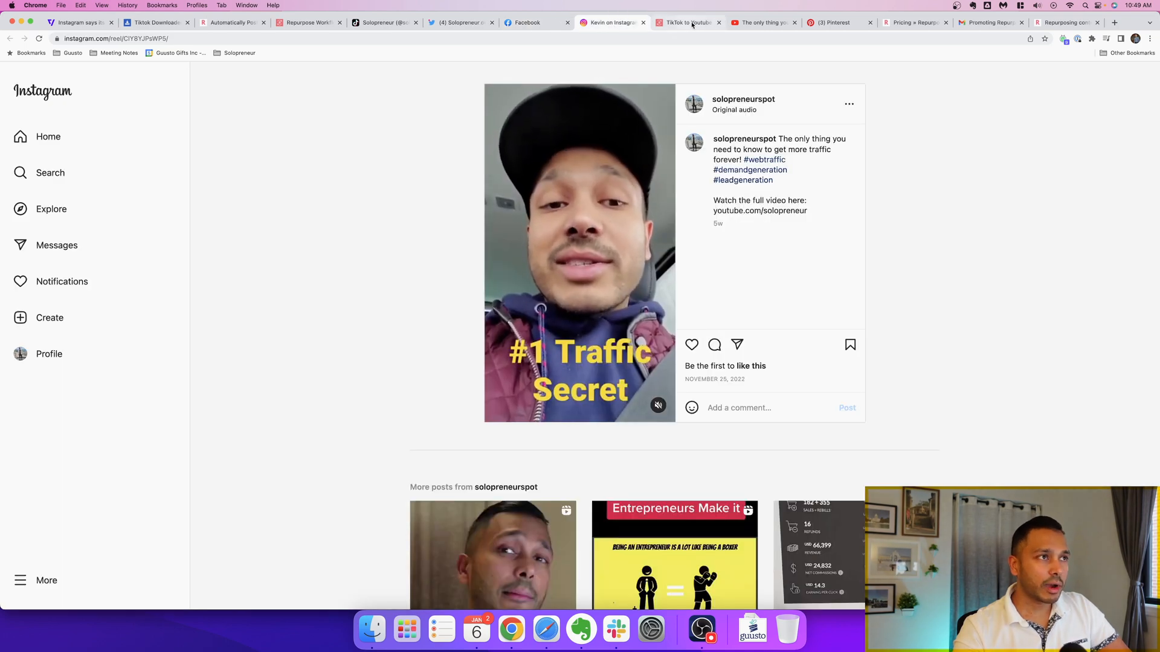
pyautogui.click(684, 22)
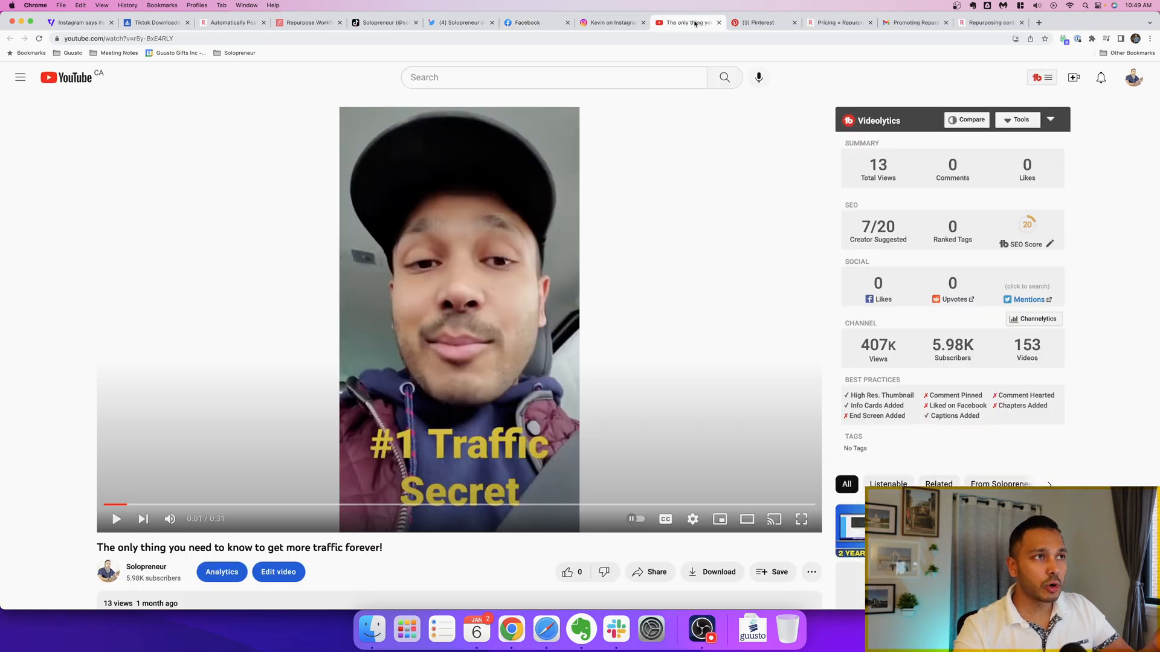
pyautogui.click(762, 22)
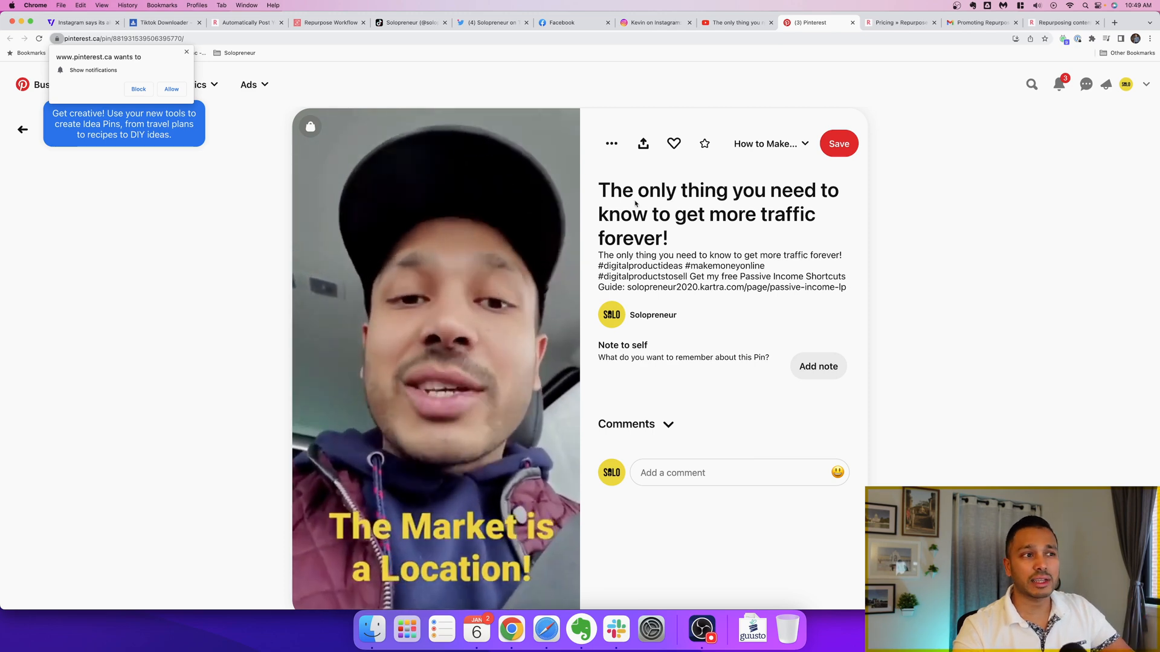
pyautogui.click(732, 22)
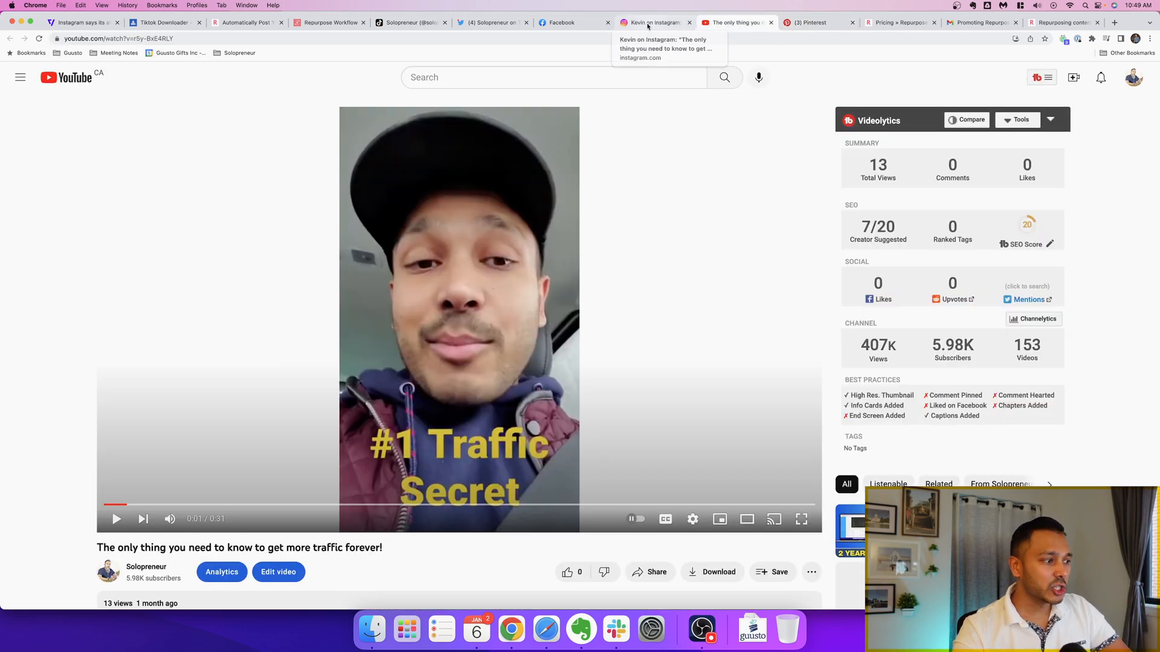
pyautogui.click(329, 22)
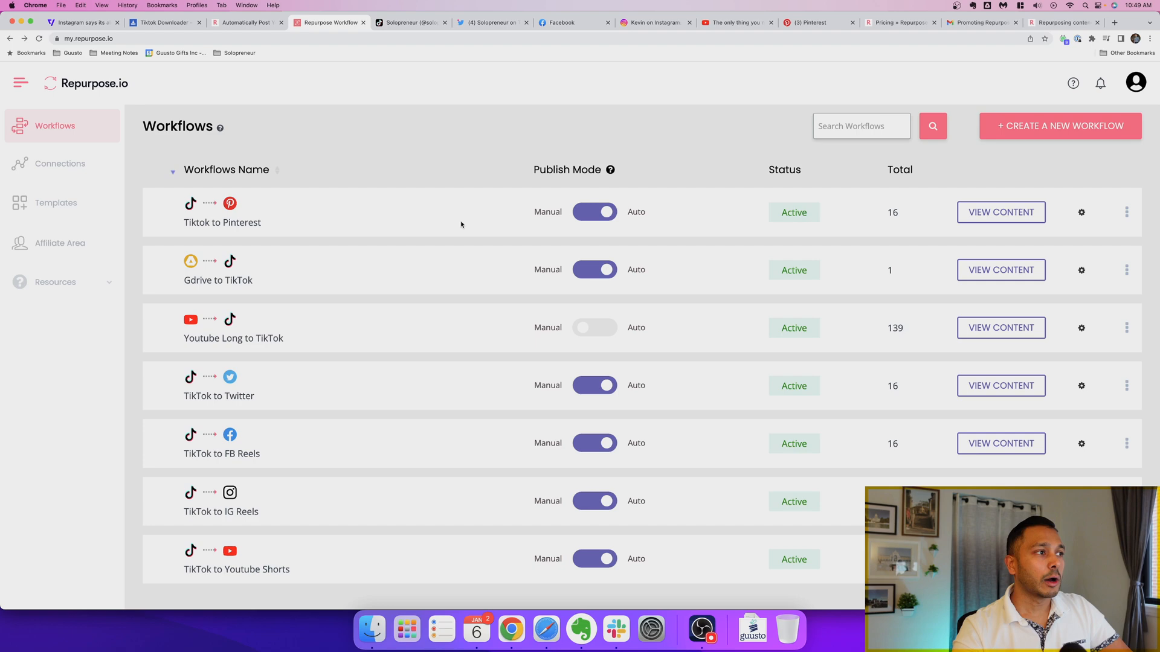
pyautogui.moveTo(790, 303)
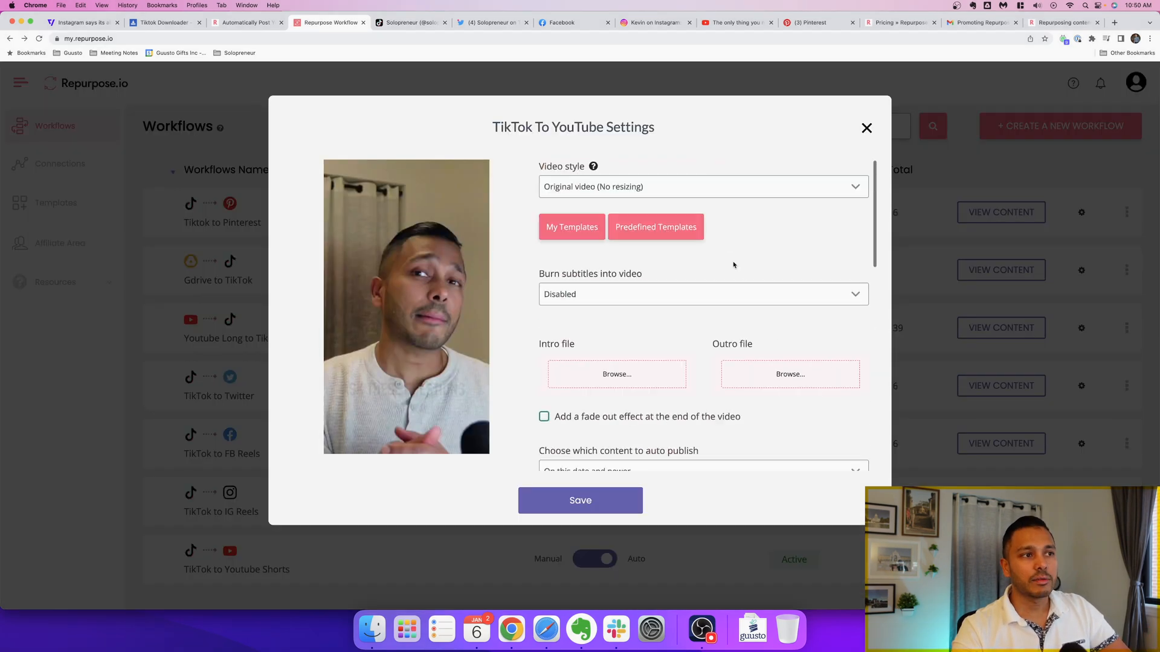
# Scroll through the TikTok To YouTube Shorts workflow settings and close the dialog.
pyautogui.scroll(-3)
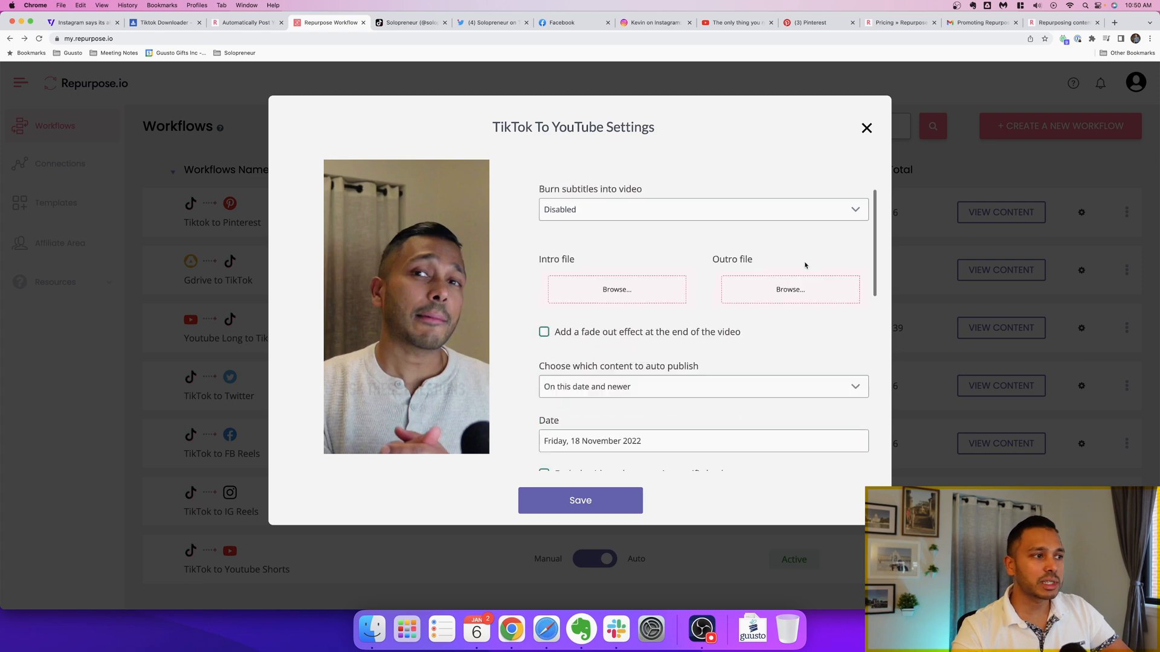
pyautogui.scroll(-3)
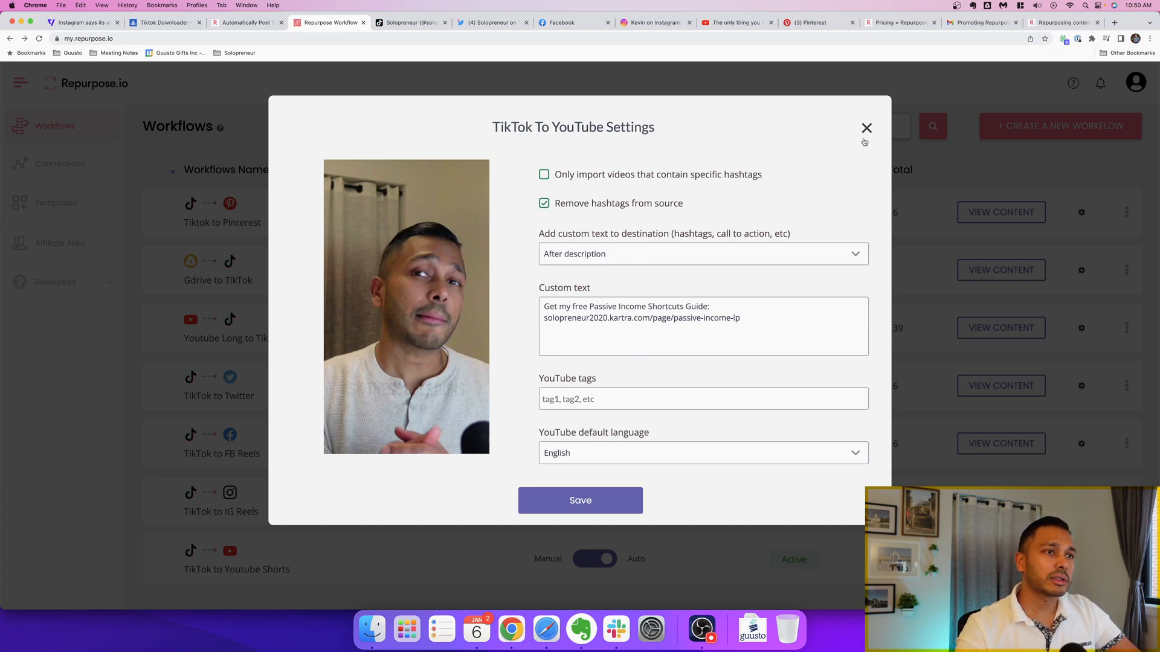
pyautogui.click(866, 128)
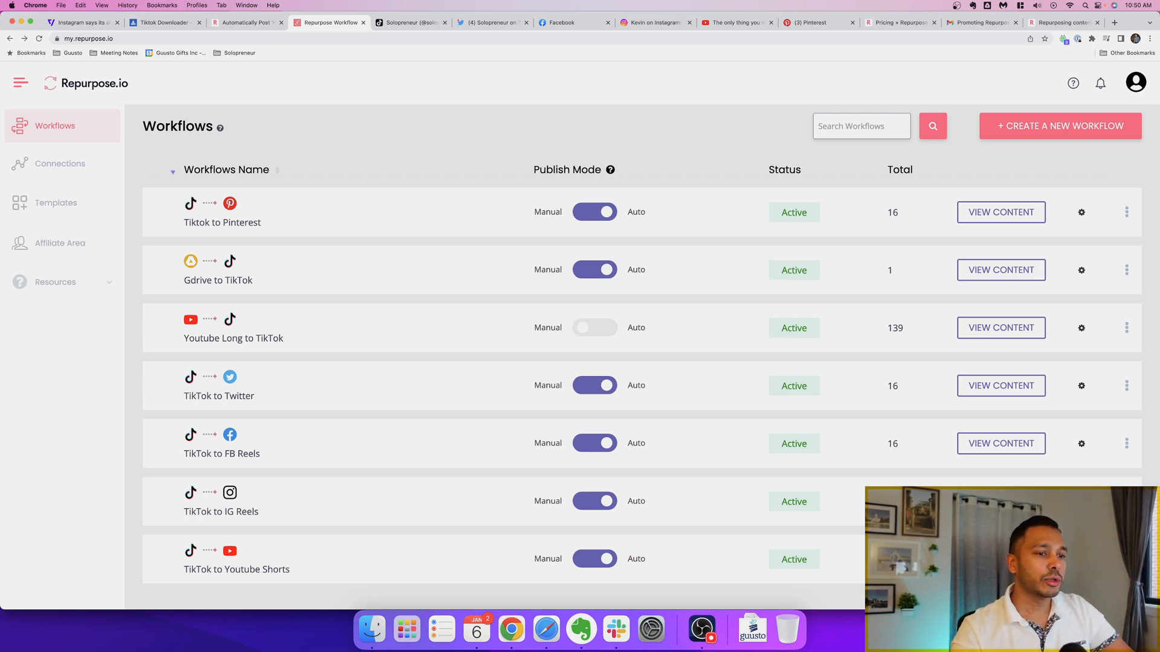
# View the TikTok to IG Reels workflow's published videos and return to that content page.
pyautogui.click(1080, 500)
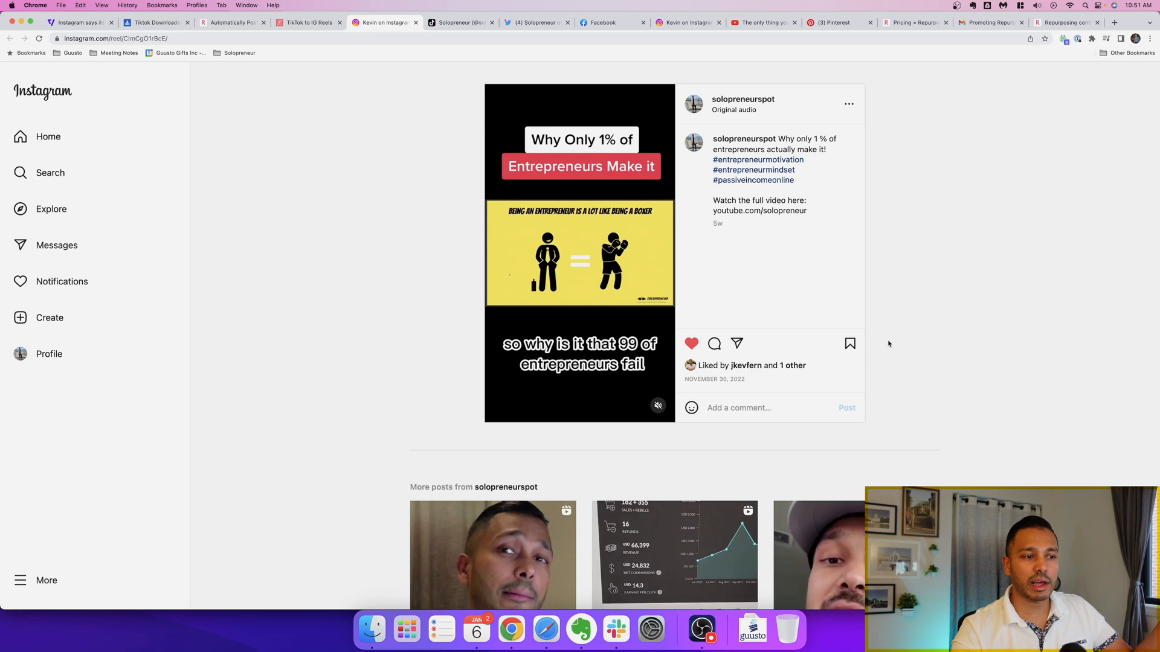
pyautogui.click(309, 21)
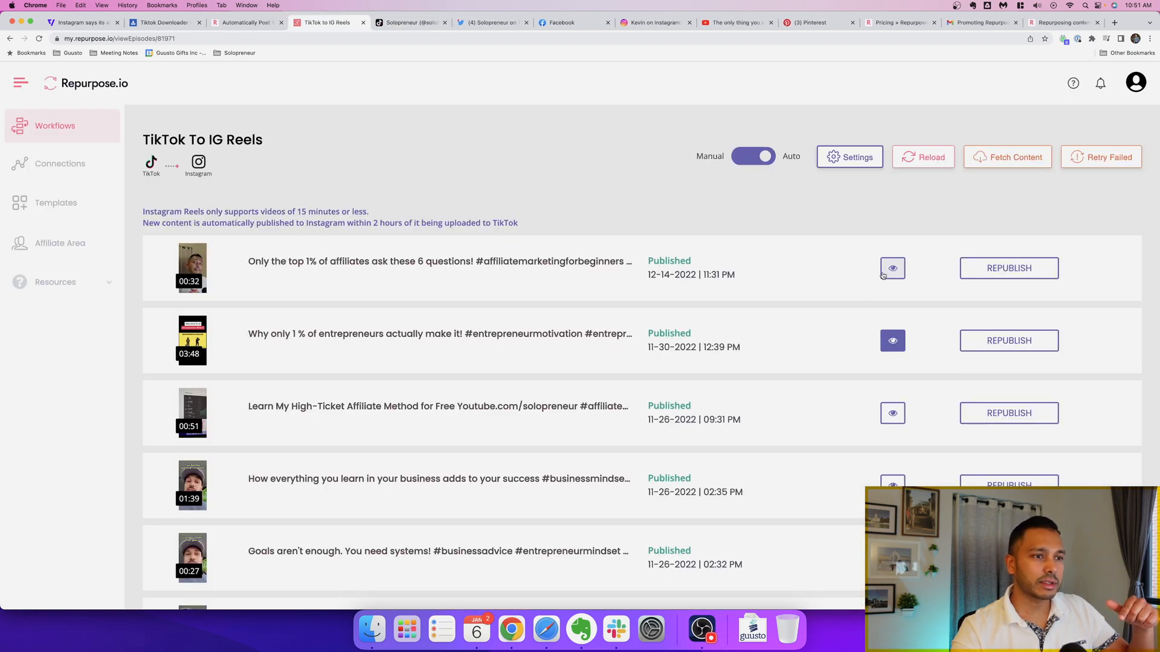
# Scroll the TikTok To IG Reels published list before switching to the pricing page.
pyautogui.scroll(-3)
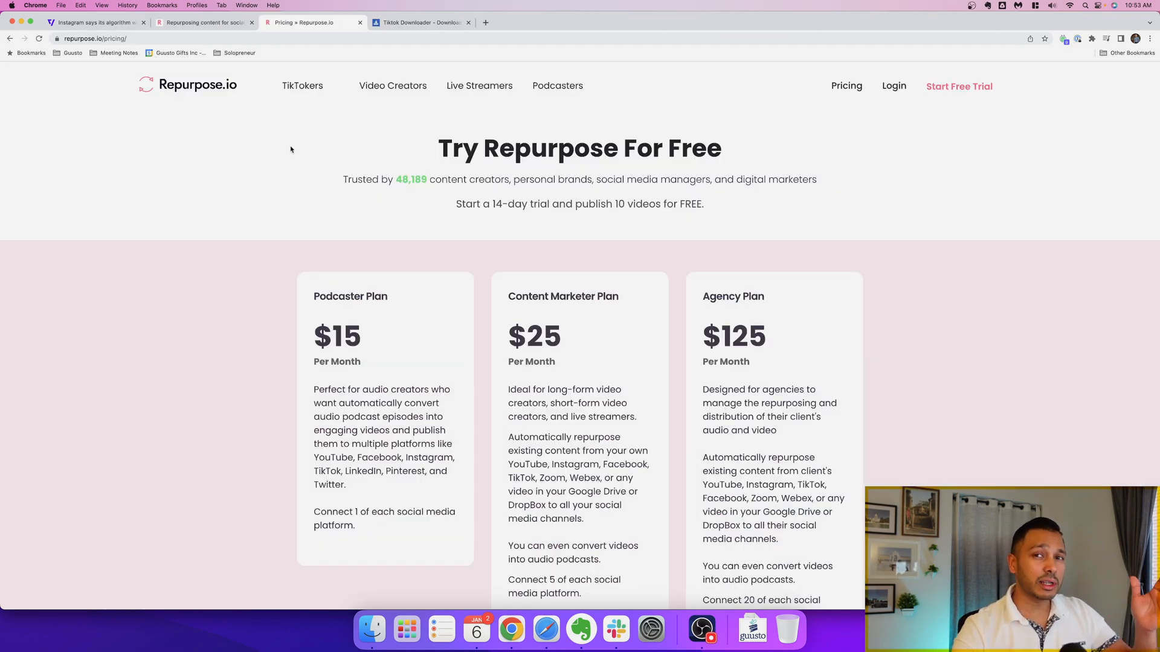
# Switch to SnapTik's TikTok downloader and focus the Paste TikTok link here field.
pyautogui.click(421, 22)
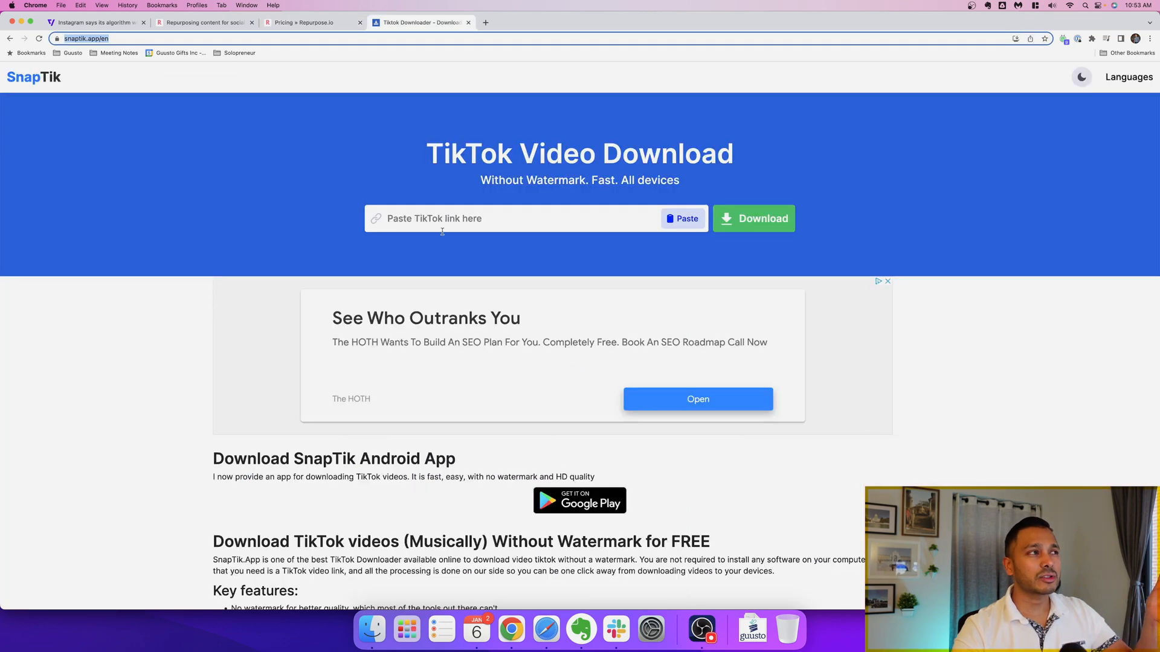
pyautogui.click(752, 219)
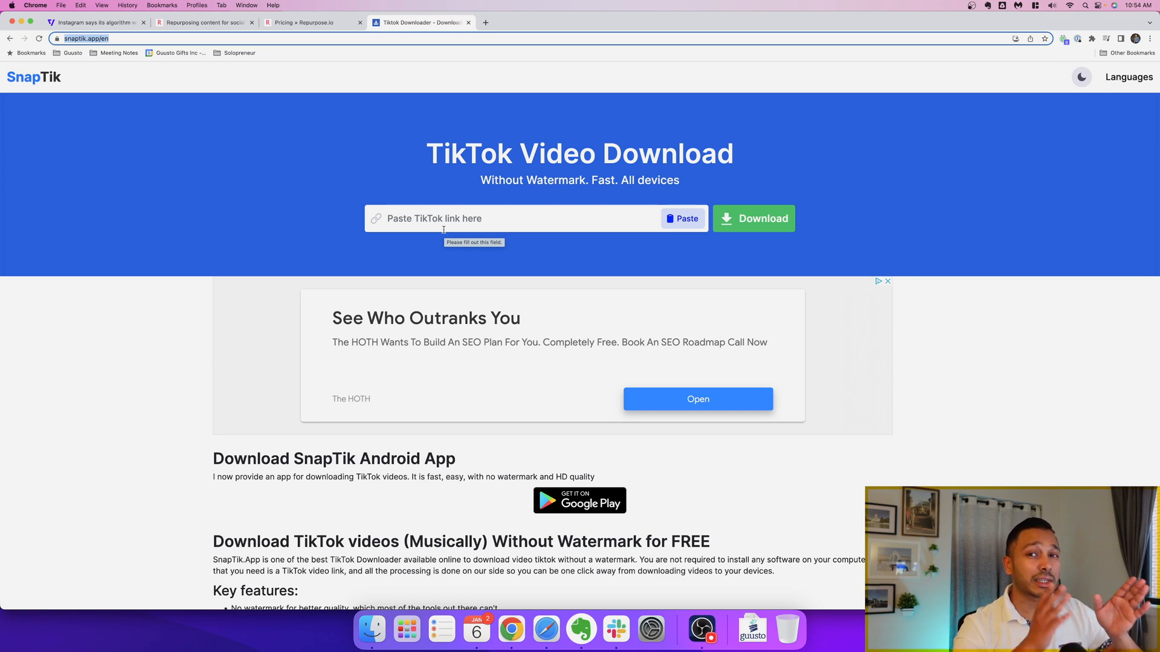
# Review Repurpose.io pricing plans, then start the extended free trial from repurpose.io/solopreneur.
pyautogui.click(310, 22)
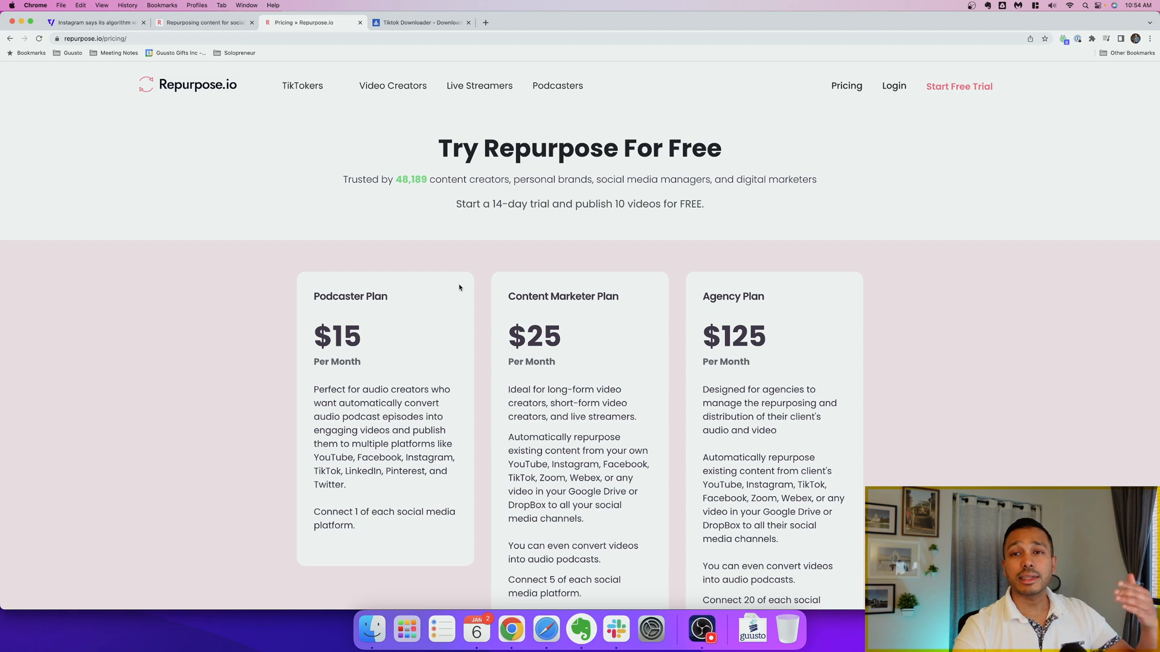
pyautogui.moveTo(334, 354)
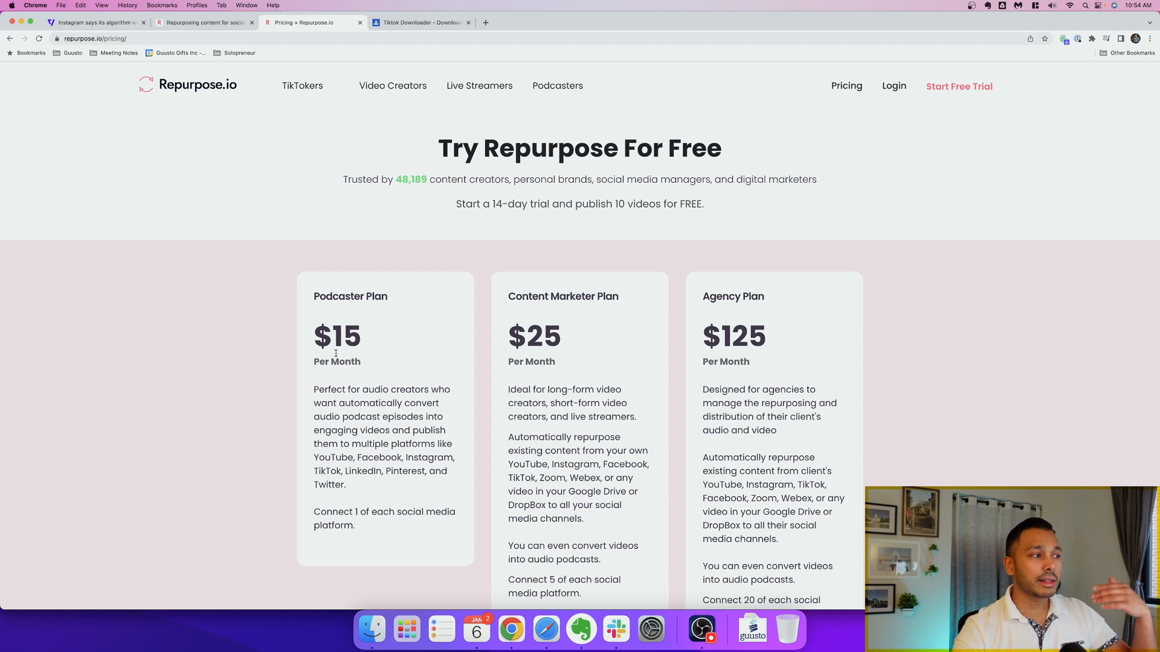
pyautogui.moveTo(547, 360)
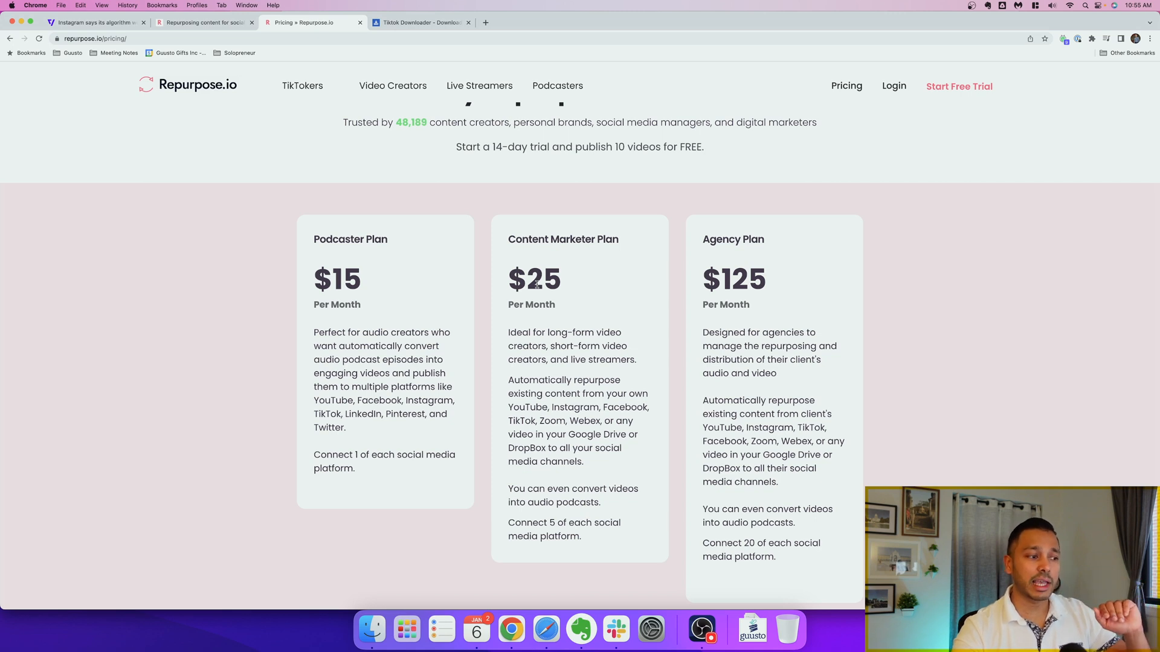
pyautogui.scroll(3)
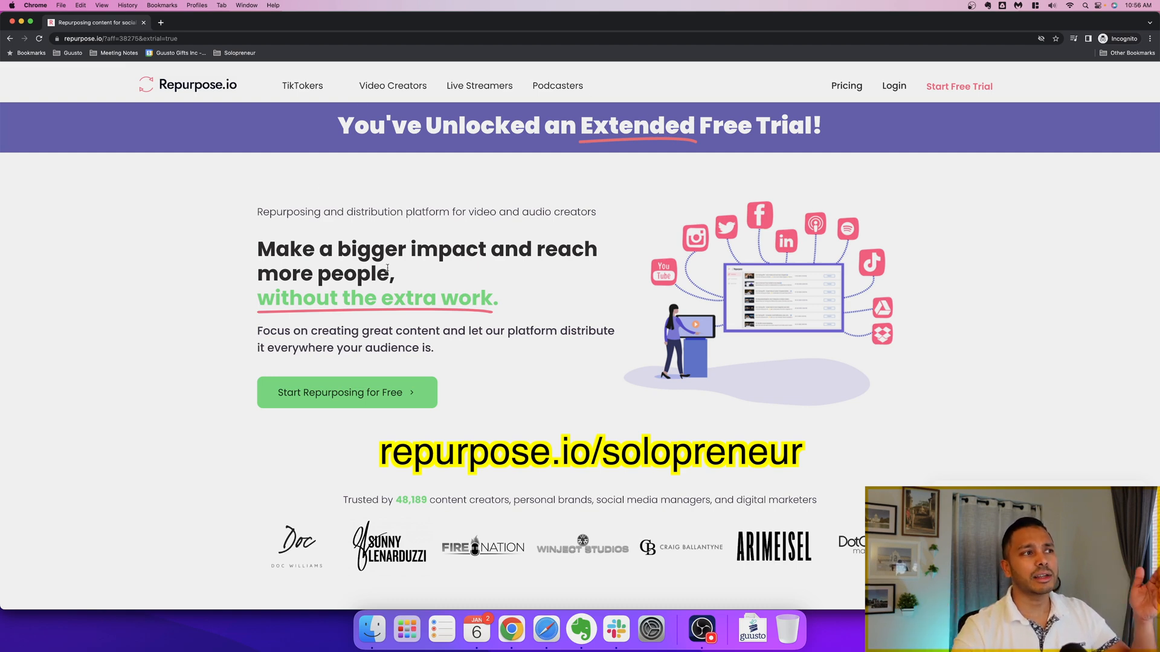
pyautogui.click(347, 392)
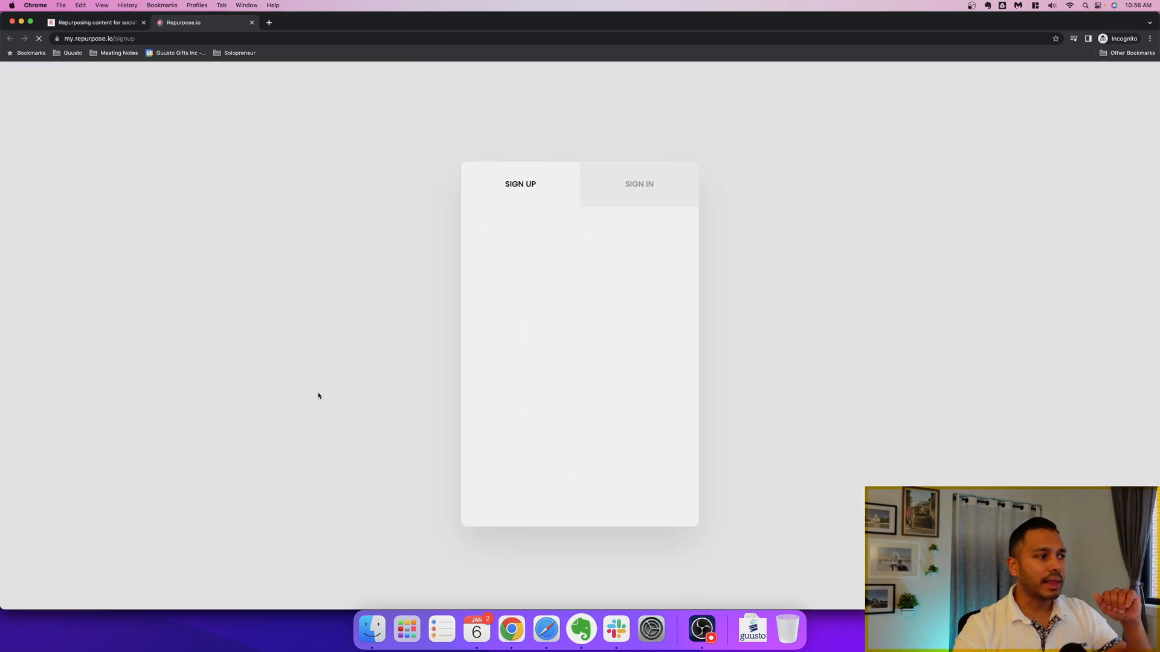